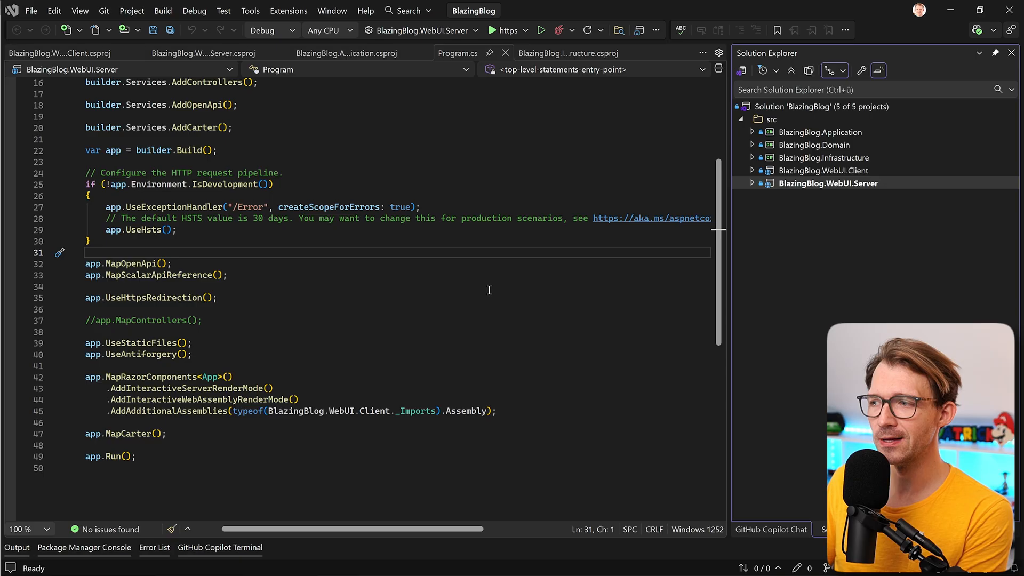
mouse_move(839, 182)
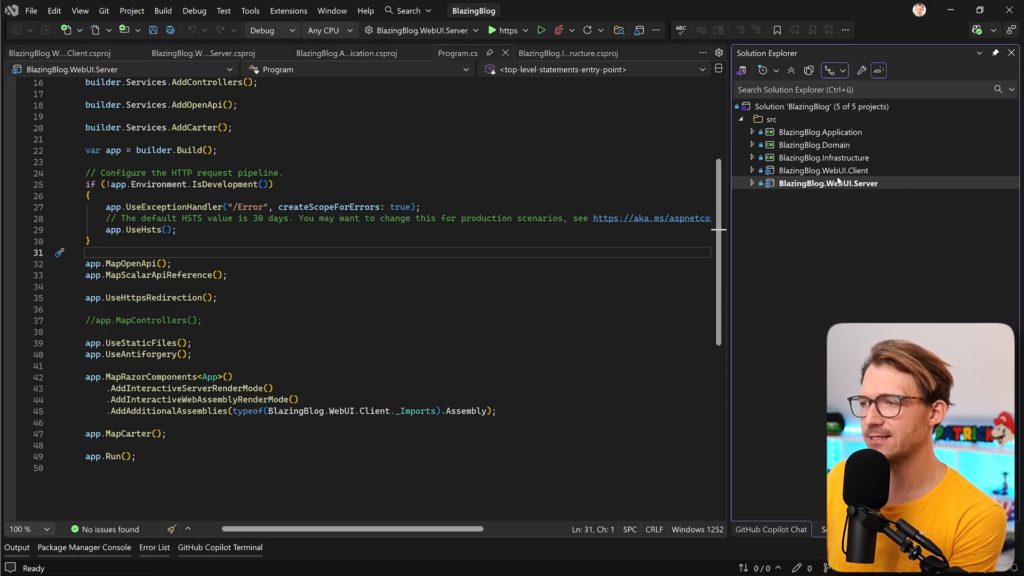
mouse_move(914, 134)
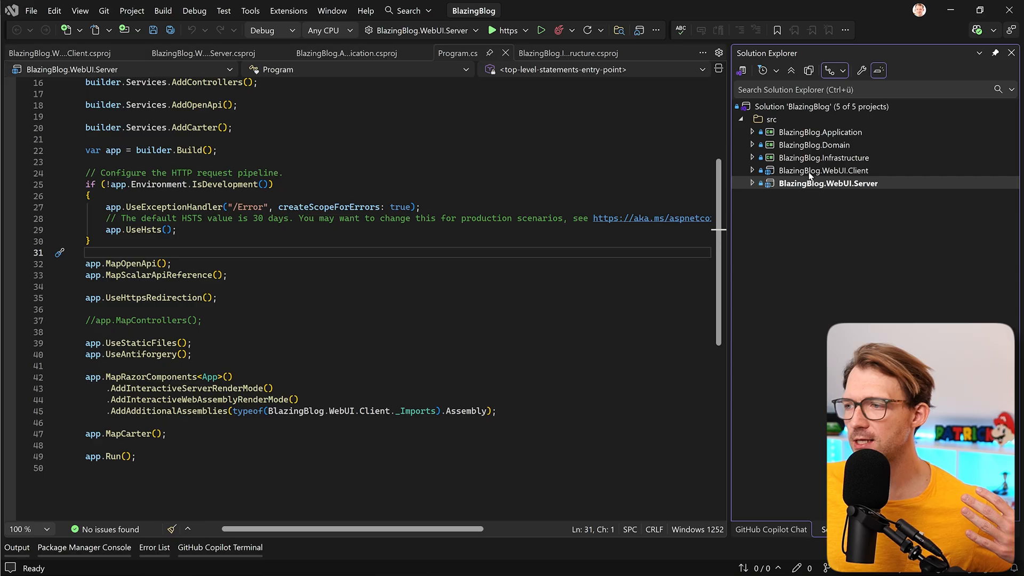
mouse_move(797, 135)
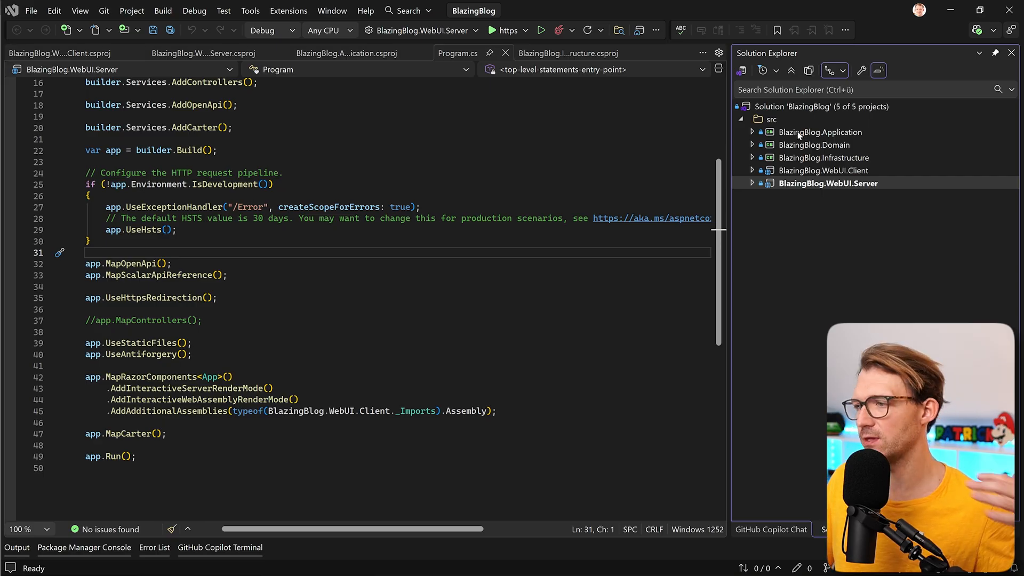
mouse_move(749, 148)
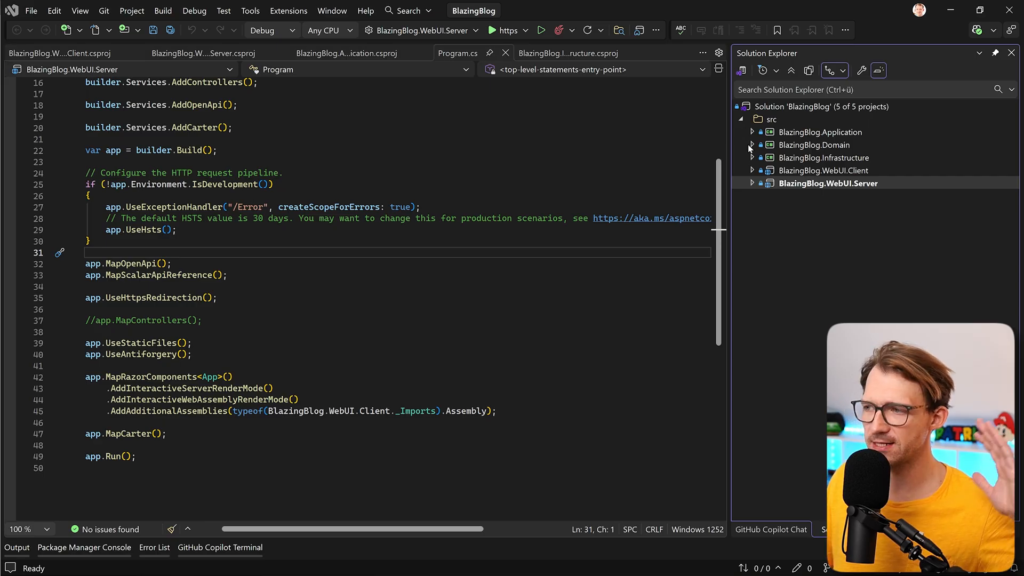
mouse_move(789, 167)
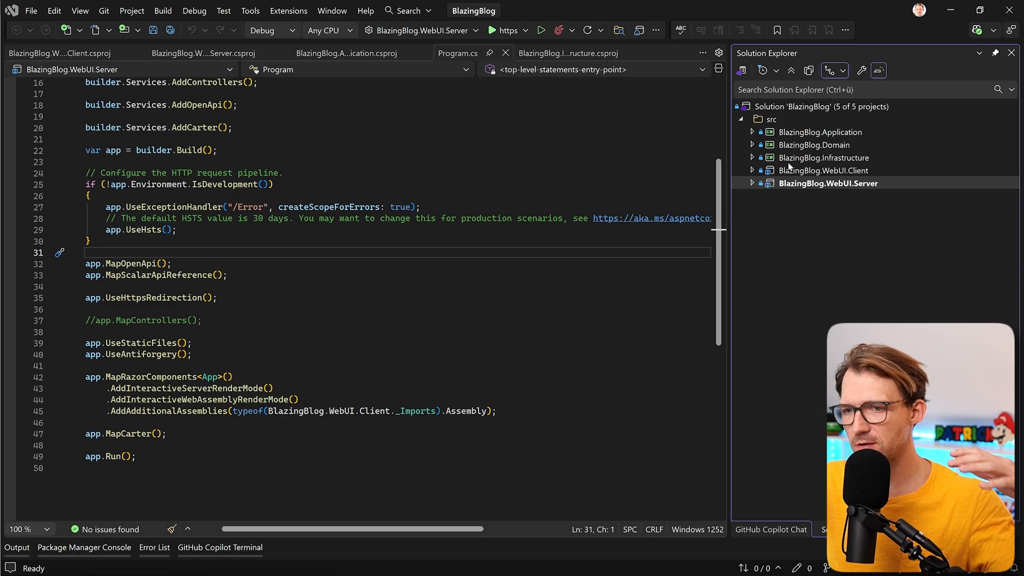
mouse_move(813, 216)
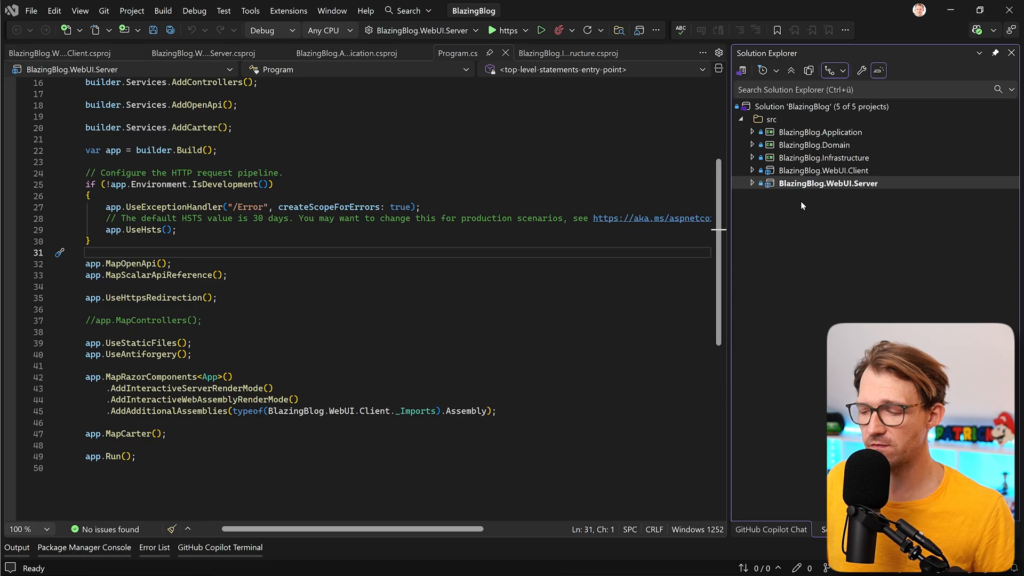
mouse_move(781, 199)
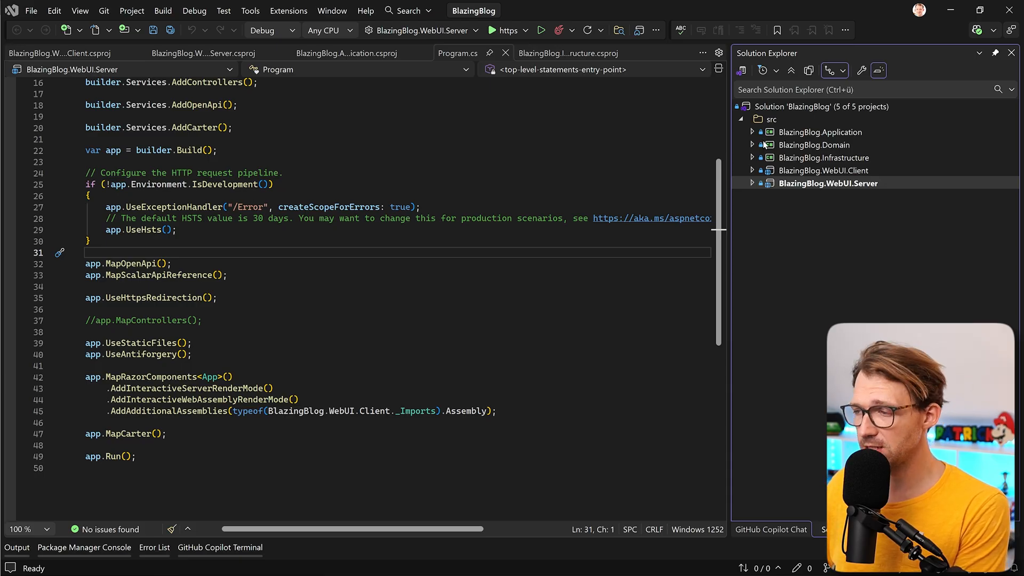
Change TargetFramework from net9.0 to net10.0 in the Application and Server project files
click(347, 53)
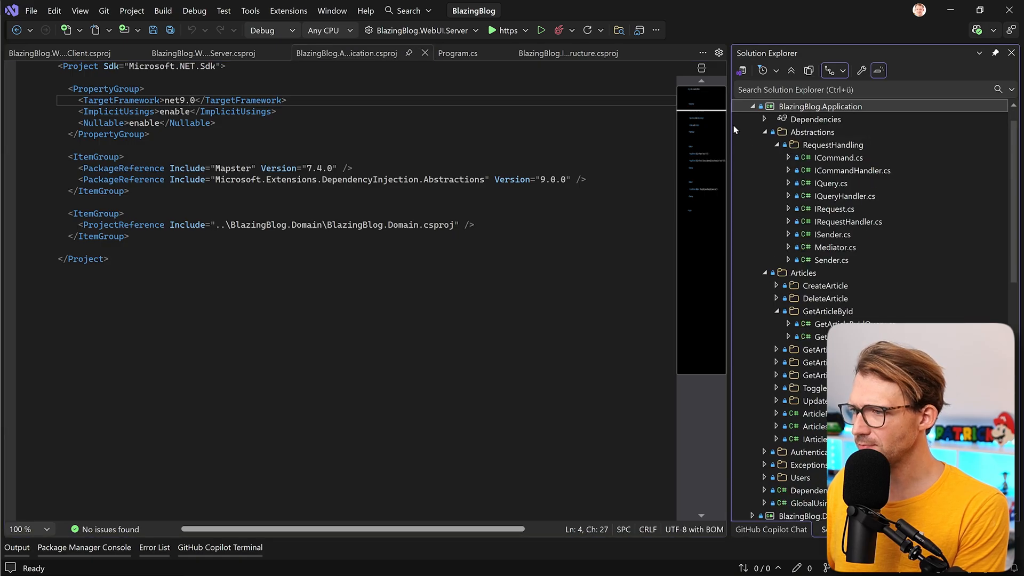
scroll(up, 3)
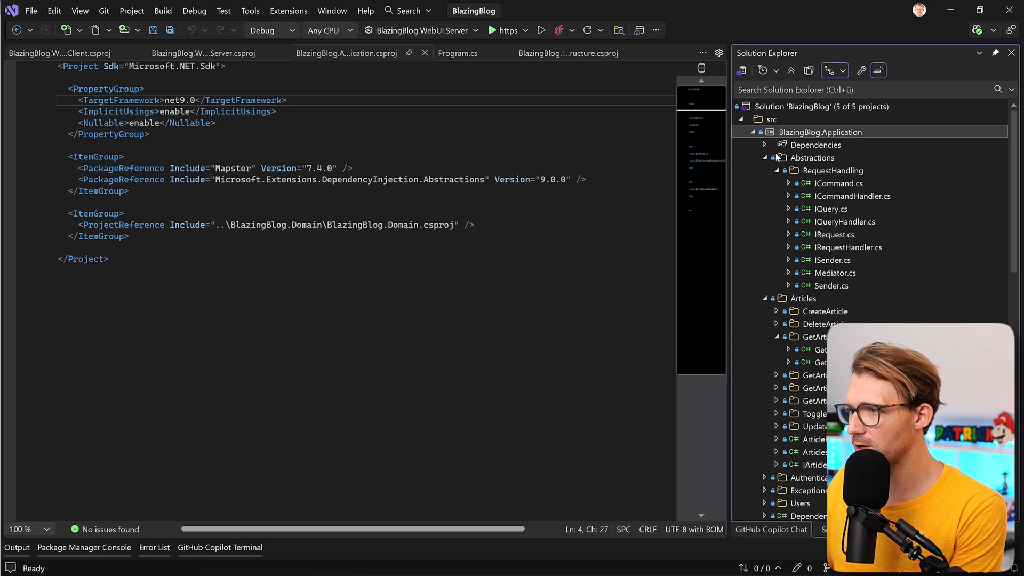
double_click(188, 101)
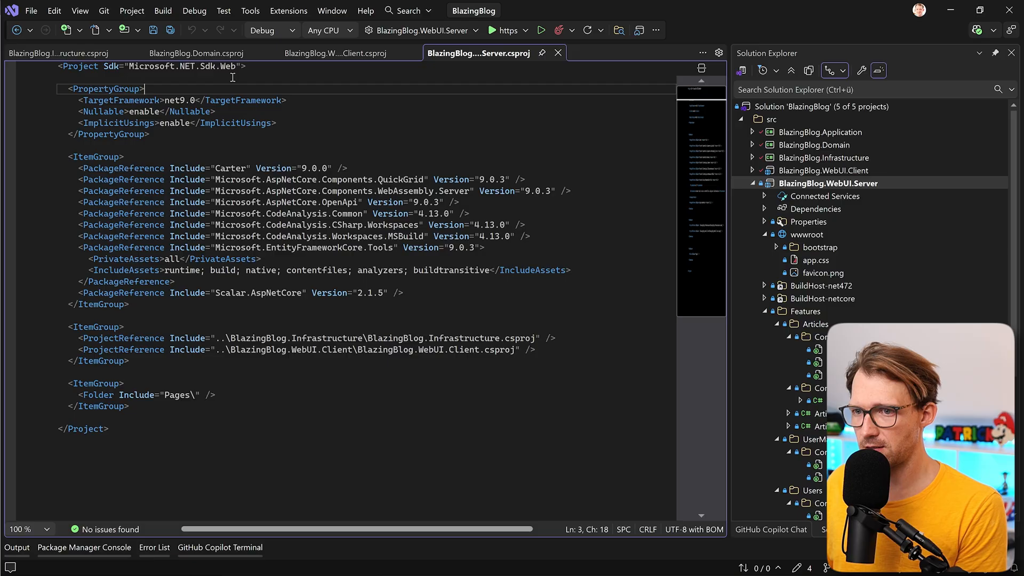
click(190, 101)
text(10)
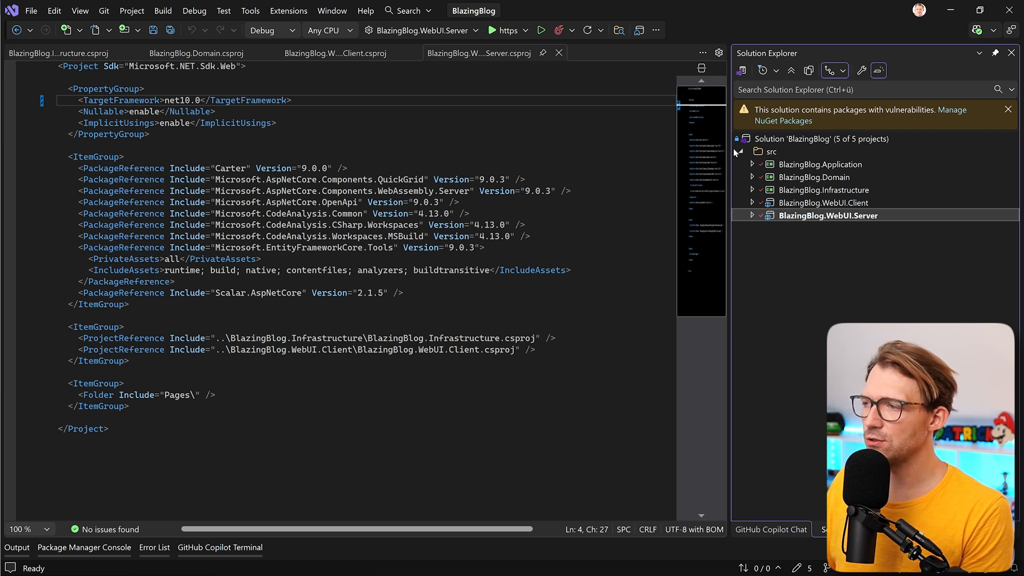
mouse_move(846, 156)
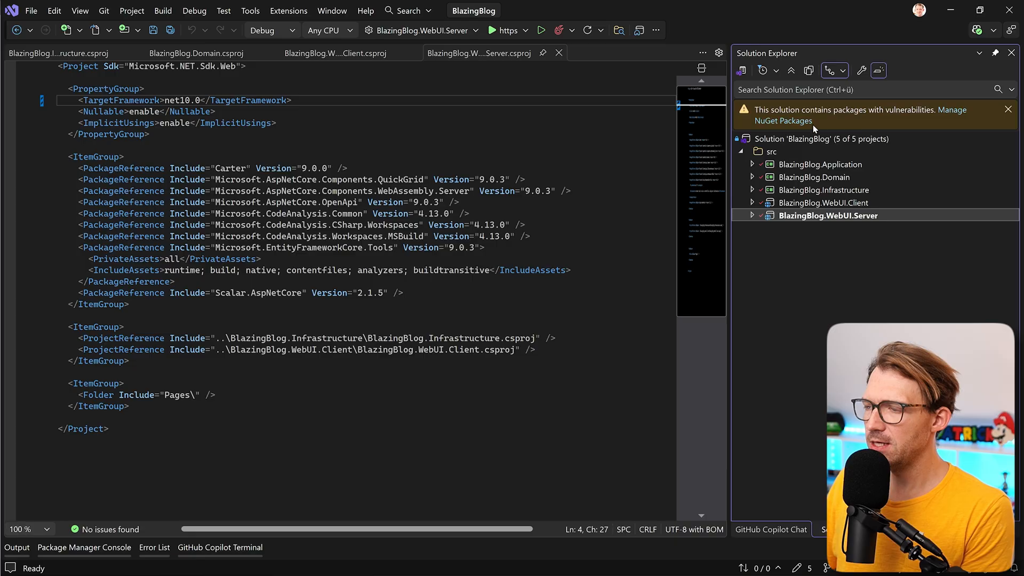
mouse_move(821, 126)
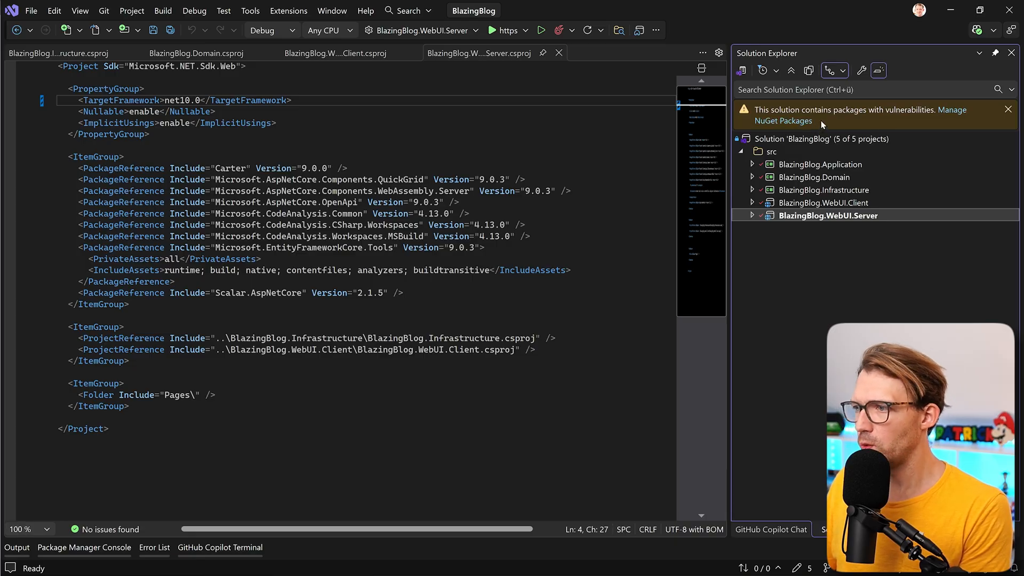
mouse_move(818, 120)
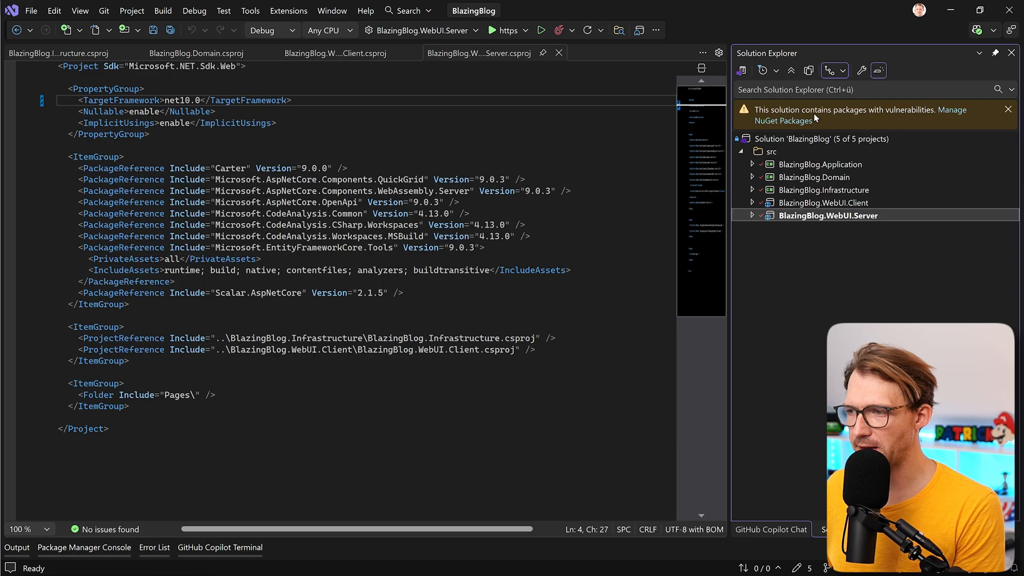
mouse_move(858, 178)
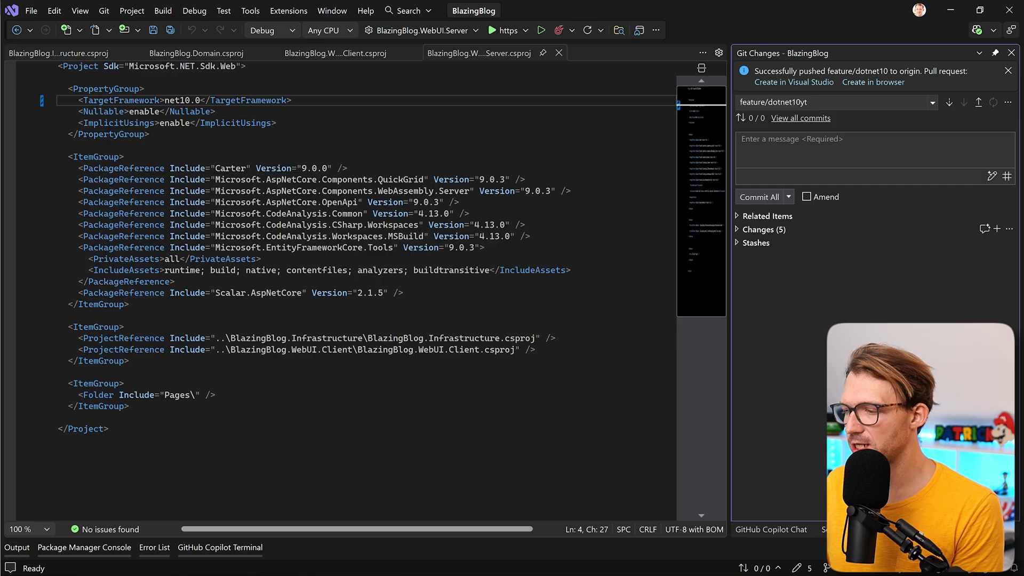
click(762, 229)
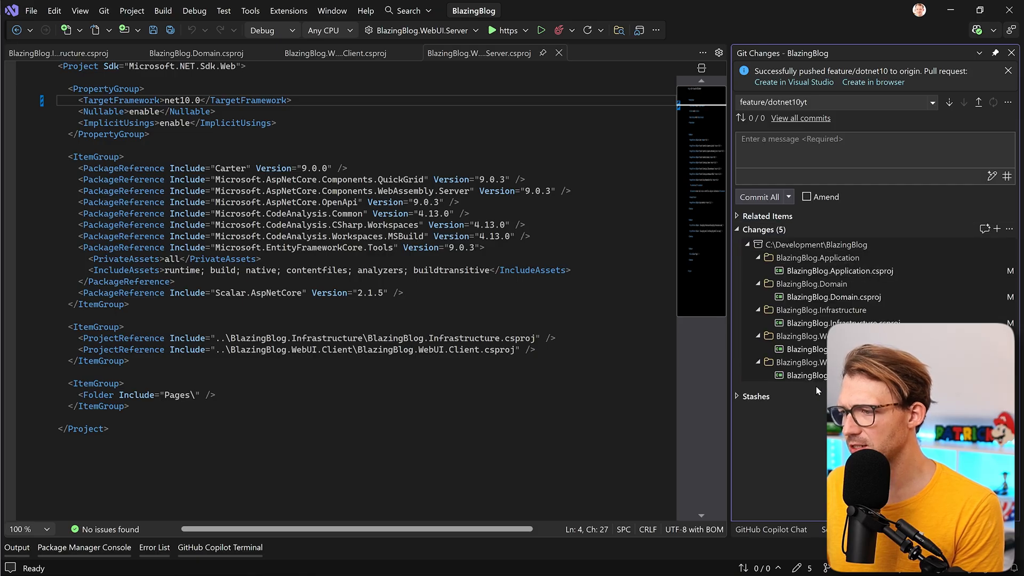
mouse_move(740, 432)
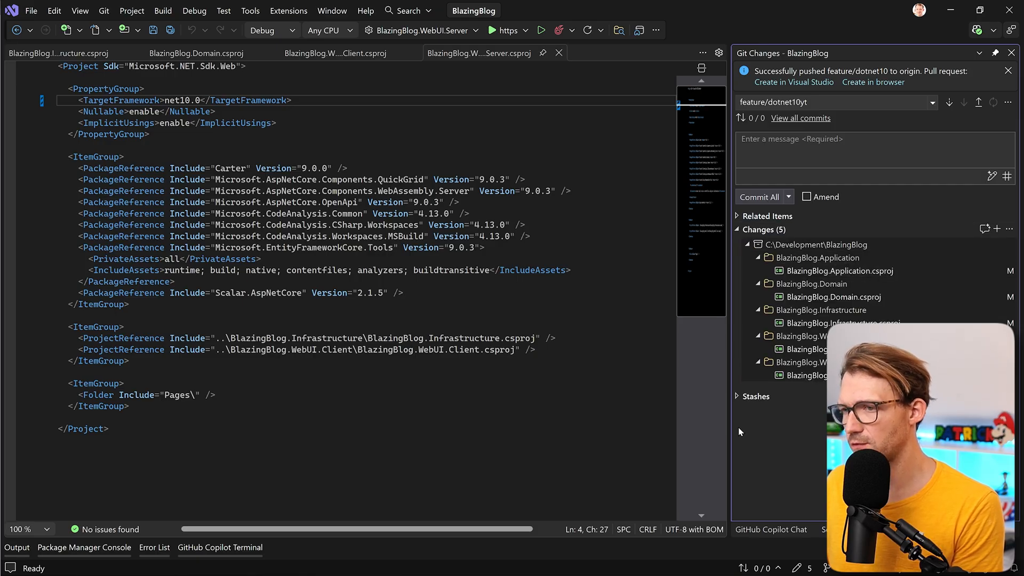
mouse_move(419, 168)
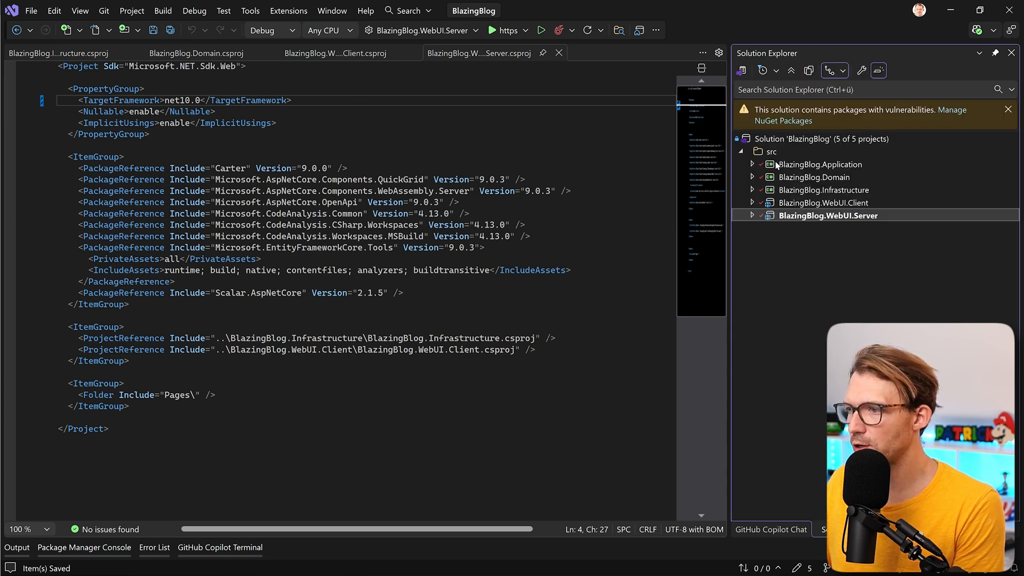
Bring up the solution's NuGet package actions to reach the Updates list
right_click(798, 139)
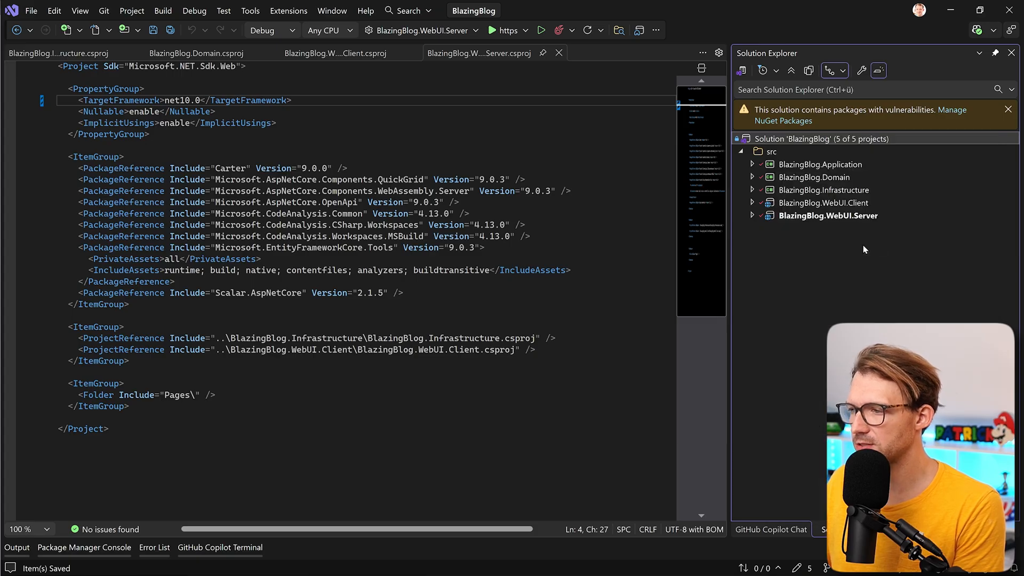
mouse_move(505, 194)
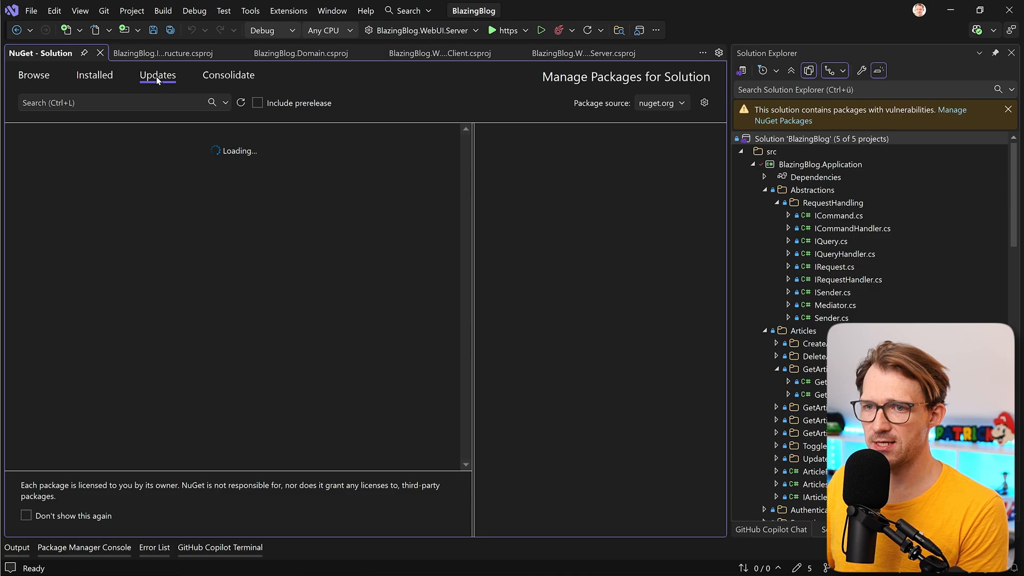
mouse_move(202, 91)
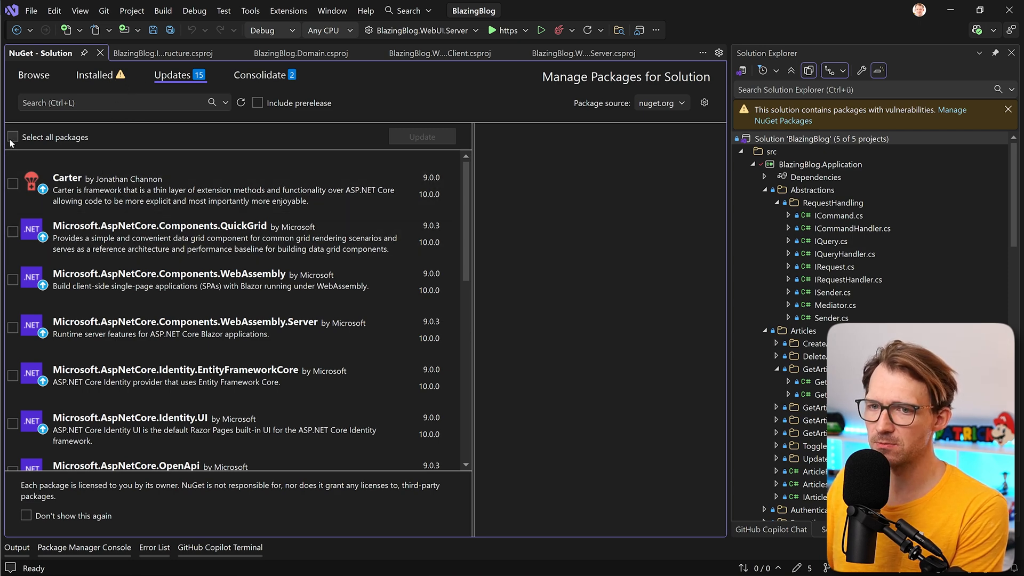
click(13, 137)
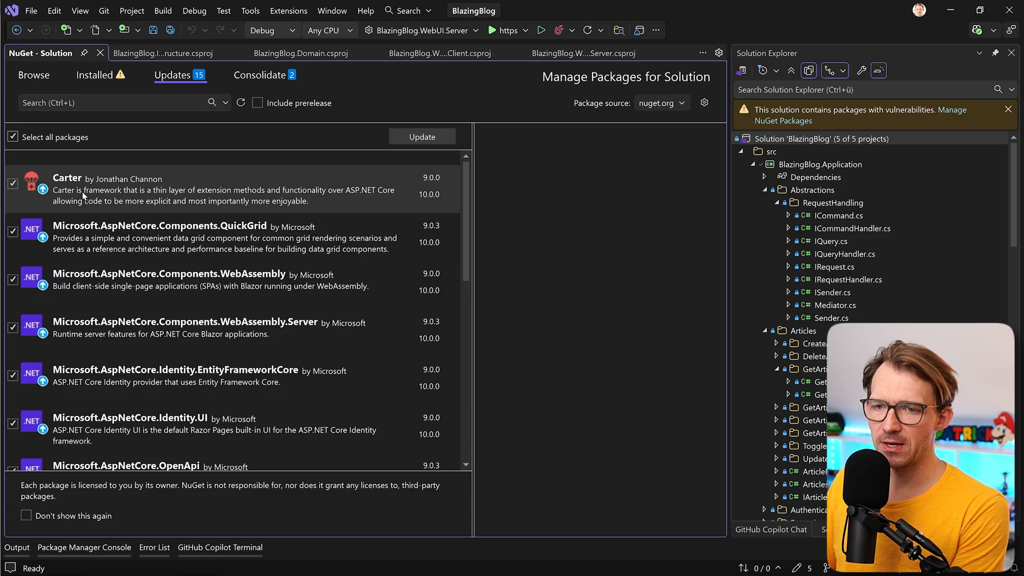
scroll(down, 3)
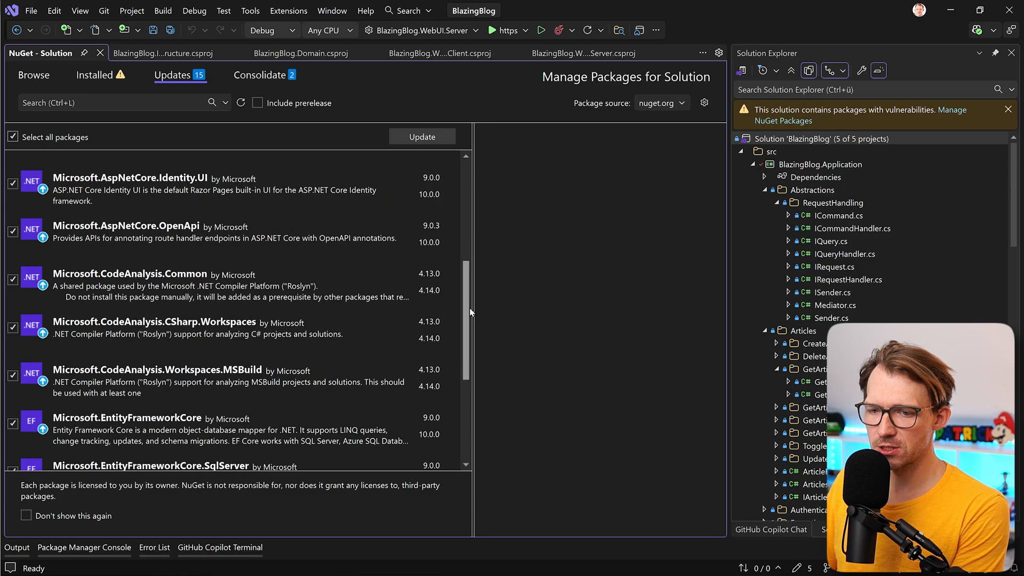
scroll(down, 3)
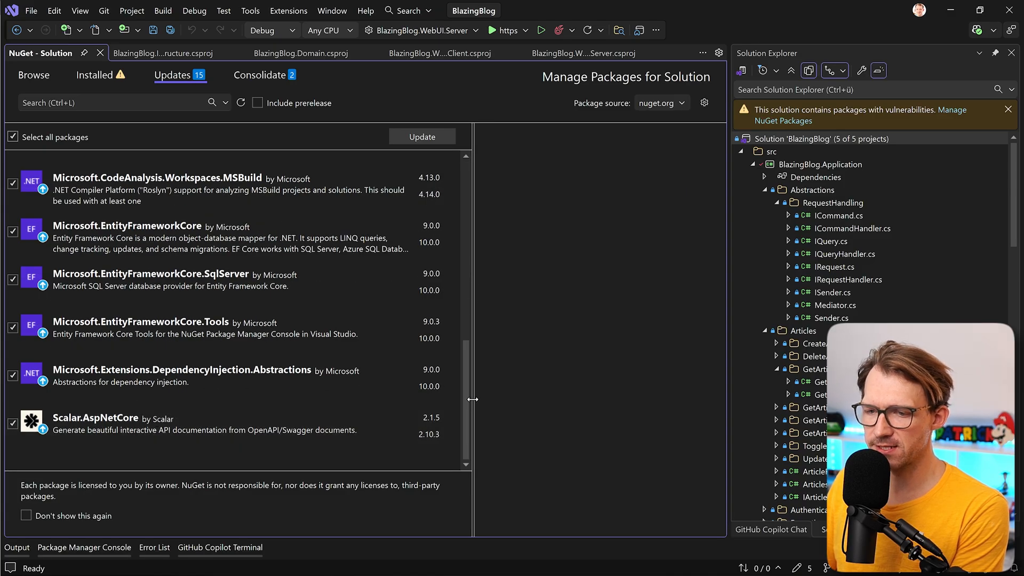
mouse_move(134, 350)
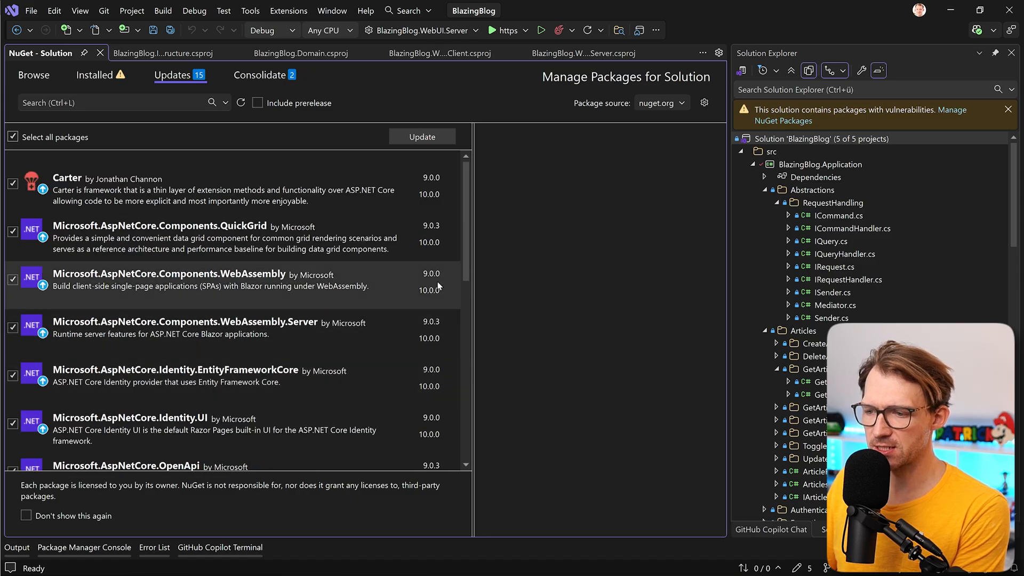
scroll(down, 3)
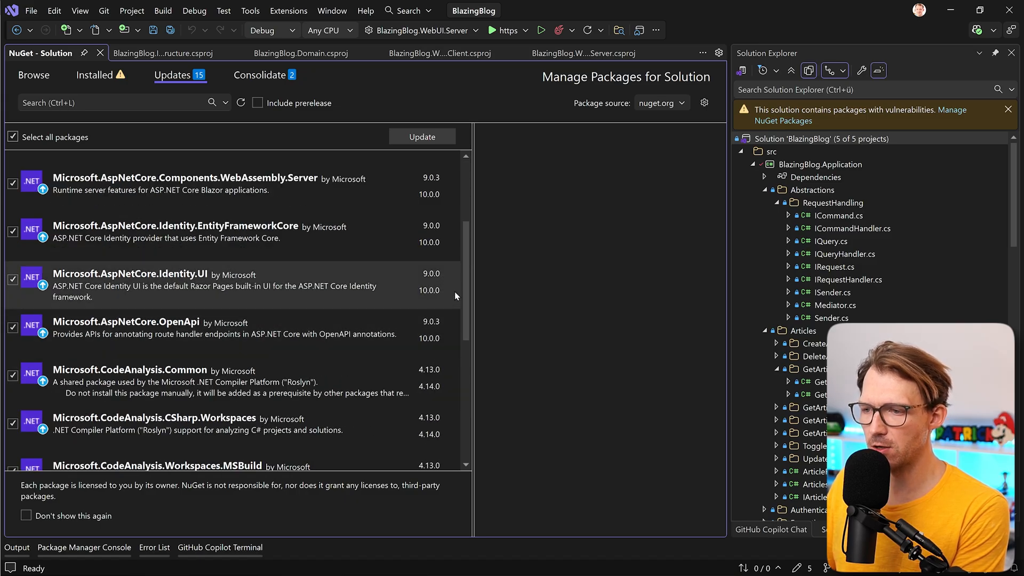
scroll(up, 3)
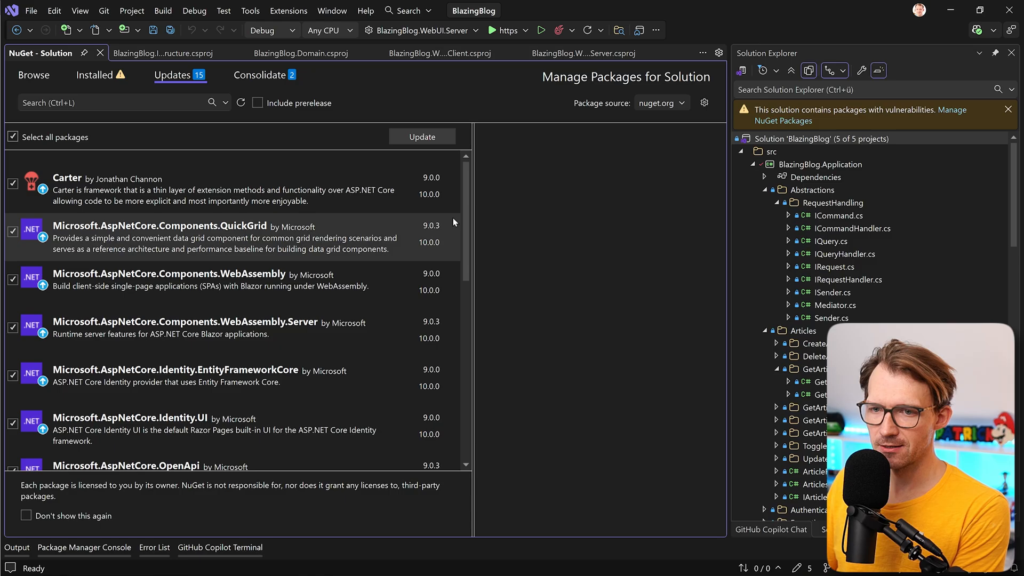
scroll(down, 3)
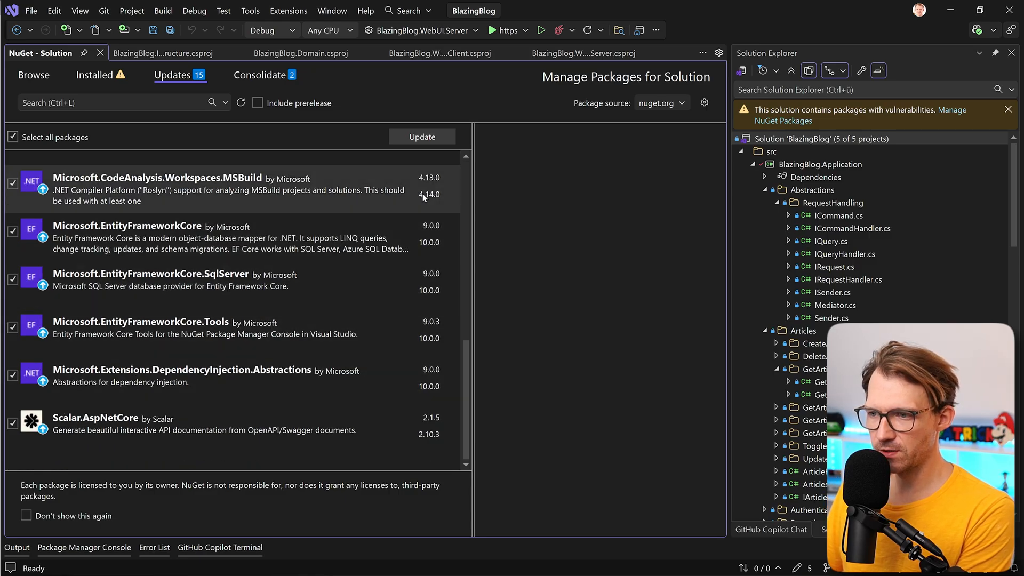
scroll(up, 3)
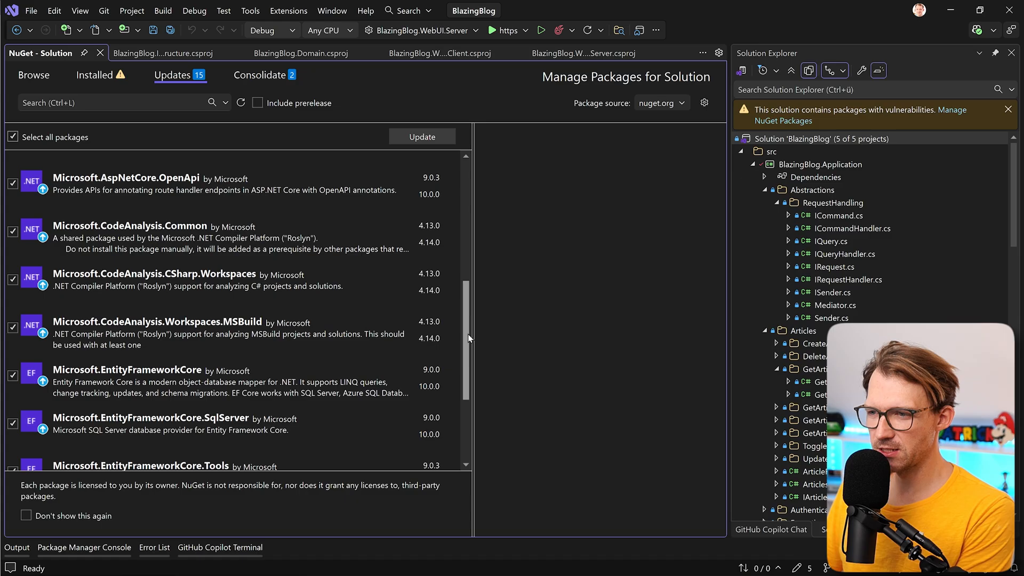
scroll(up, 3)
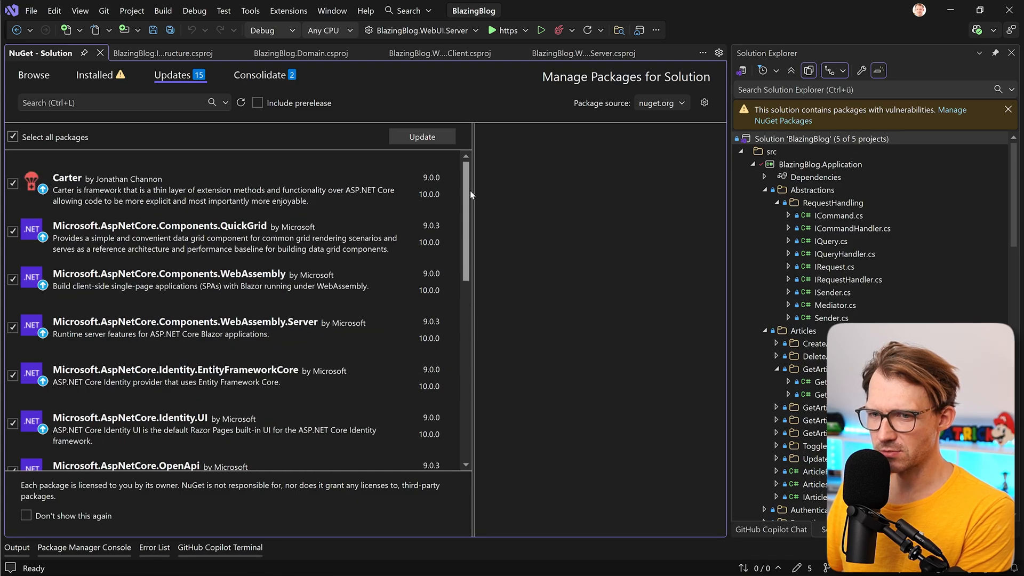
scroll(down, 3)
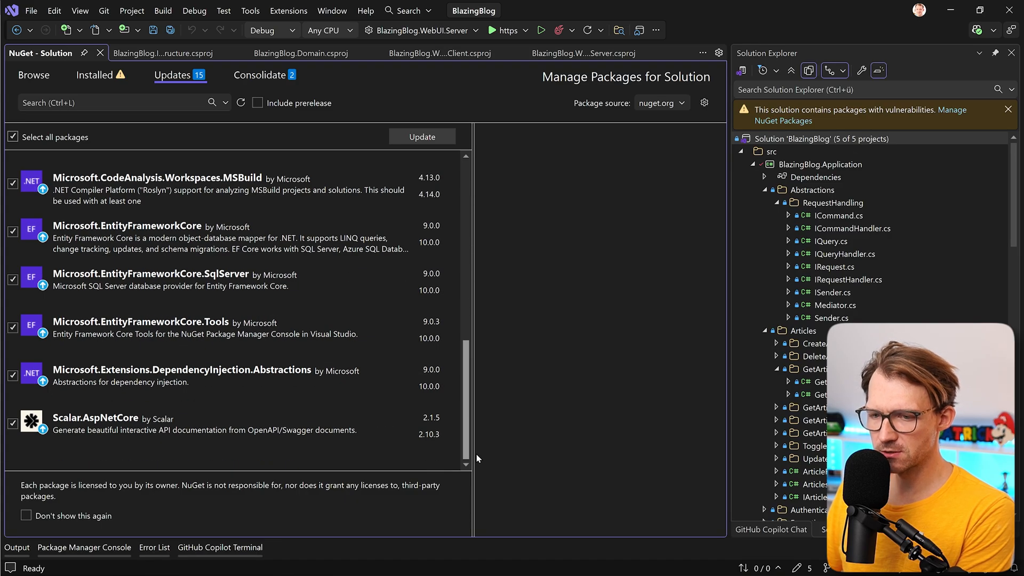
scroll(up, 3)
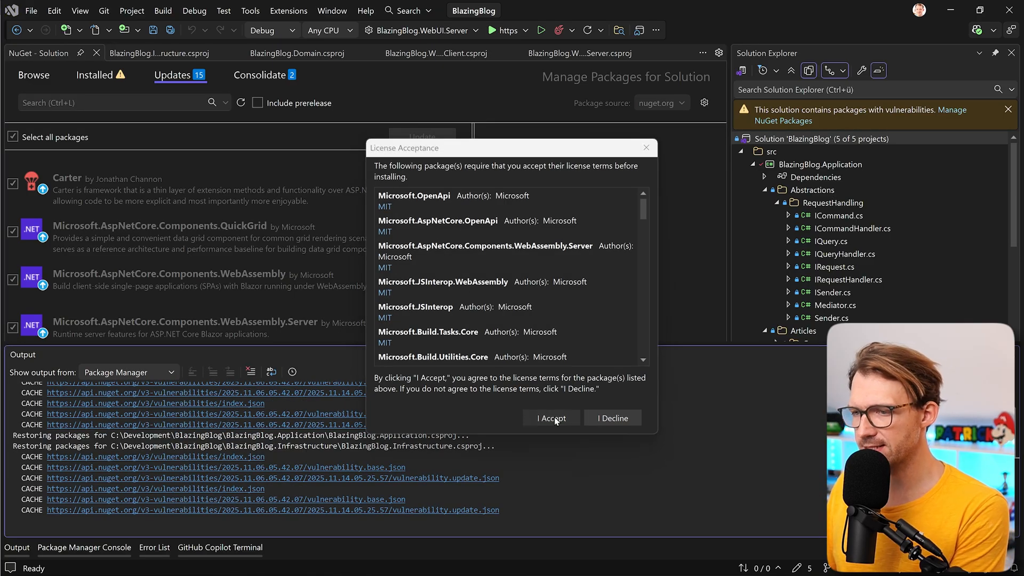
Accept the package licenses, refresh the pending updates list, and switch to the running blog
click(551, 418)
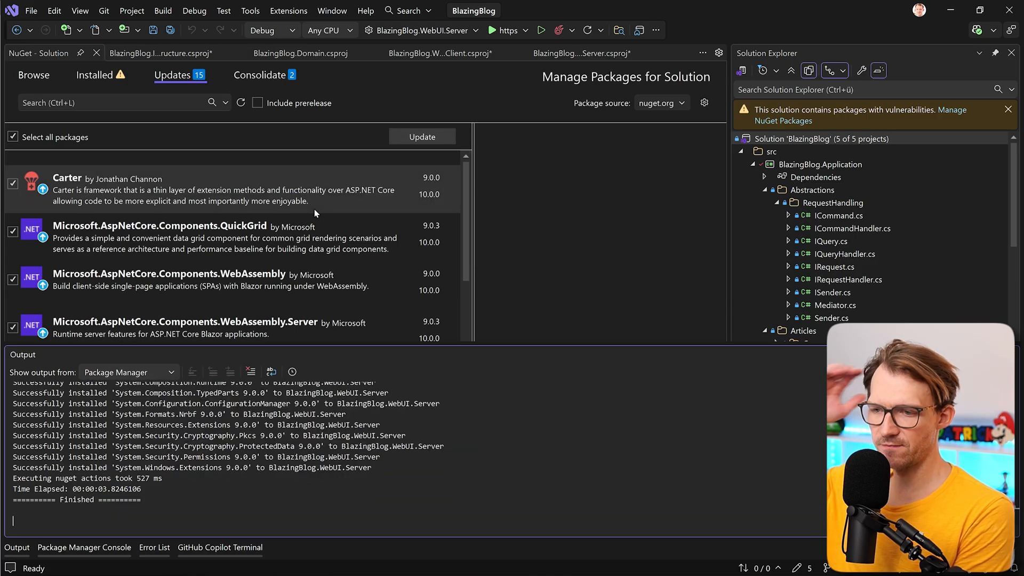
click(240, 102)
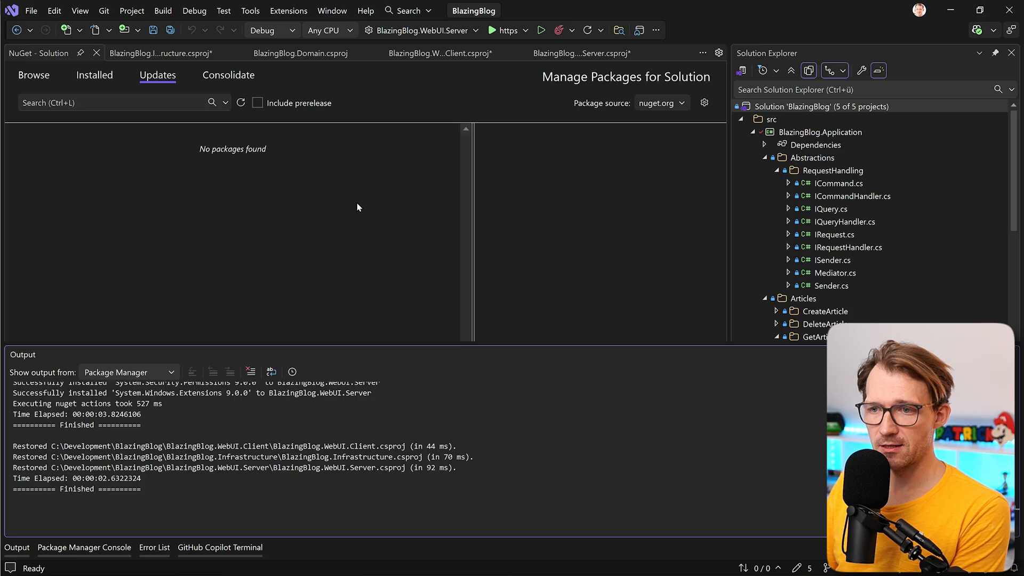
mouse_move(382, 177)
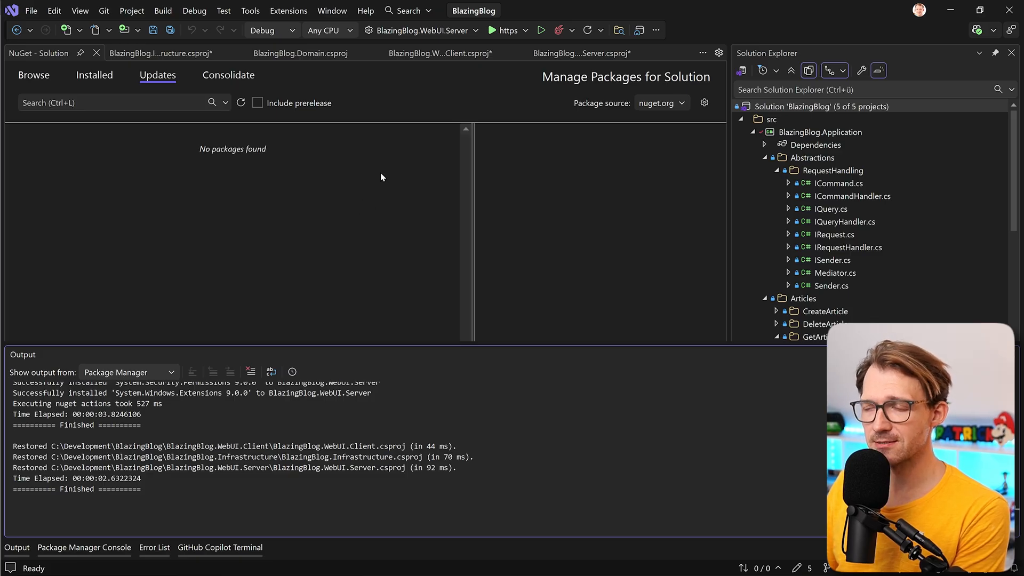
click(573, 30)
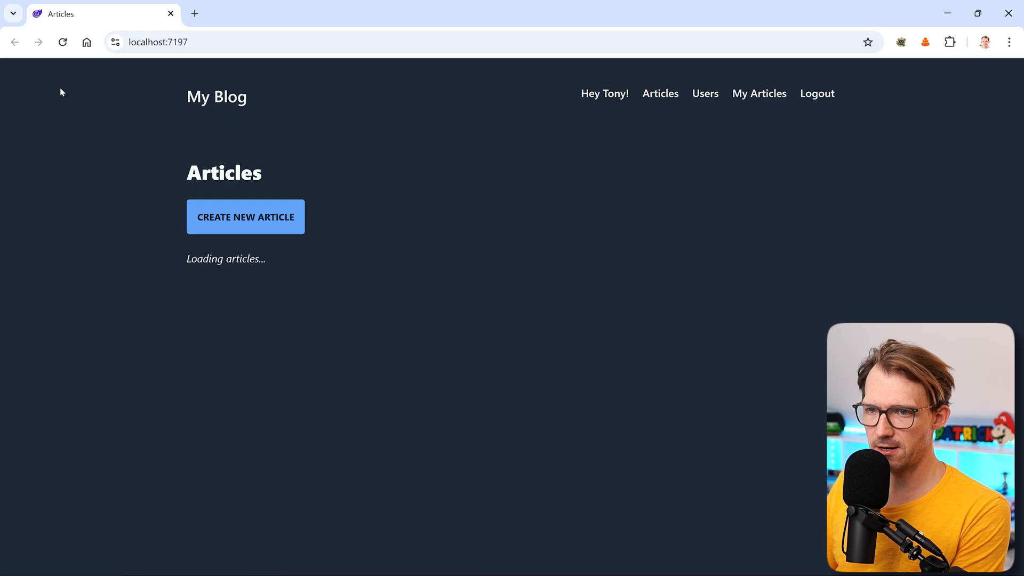
mouse_move(893, 245)
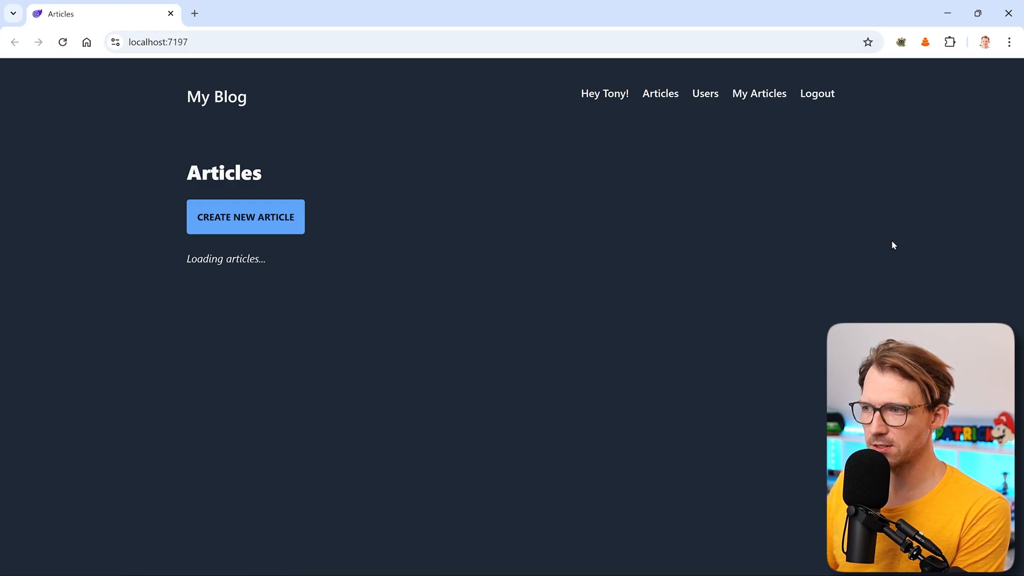
mouse_move(621, 117)
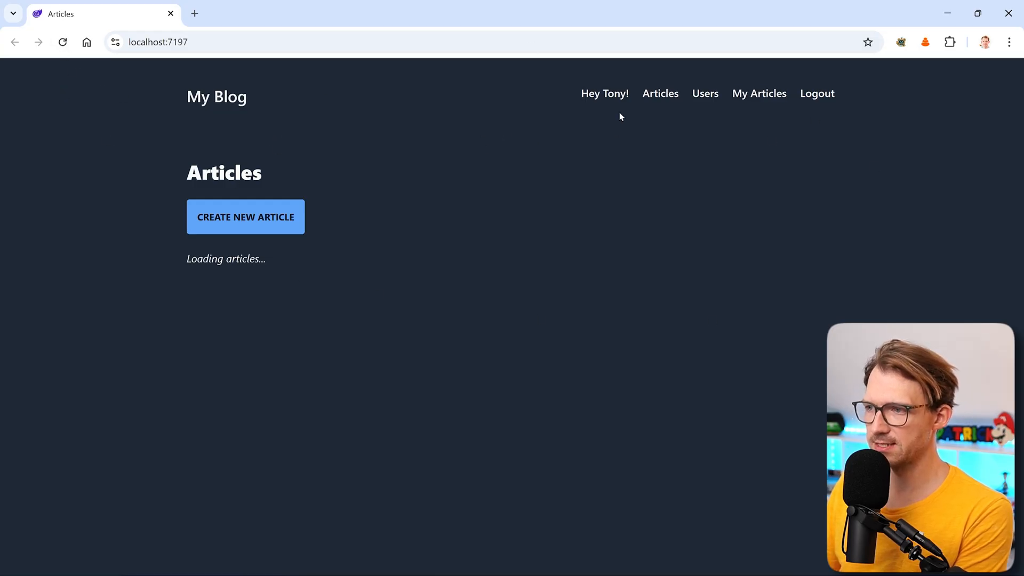
mouse_move(332, 206)
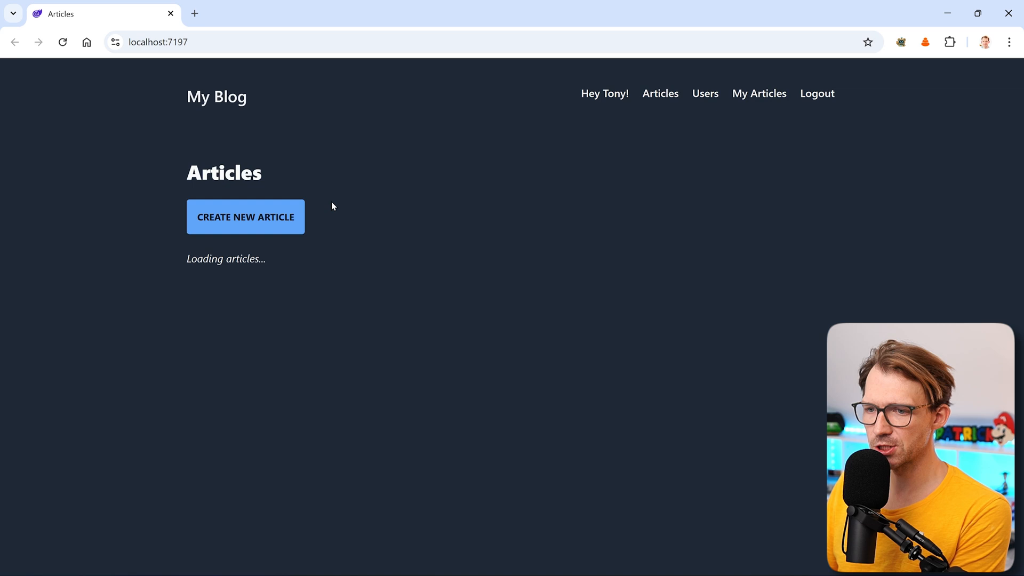
Select the stuck 'Loading articles...' message and bring up the DevTools console (F12)
double_click(226, 258)
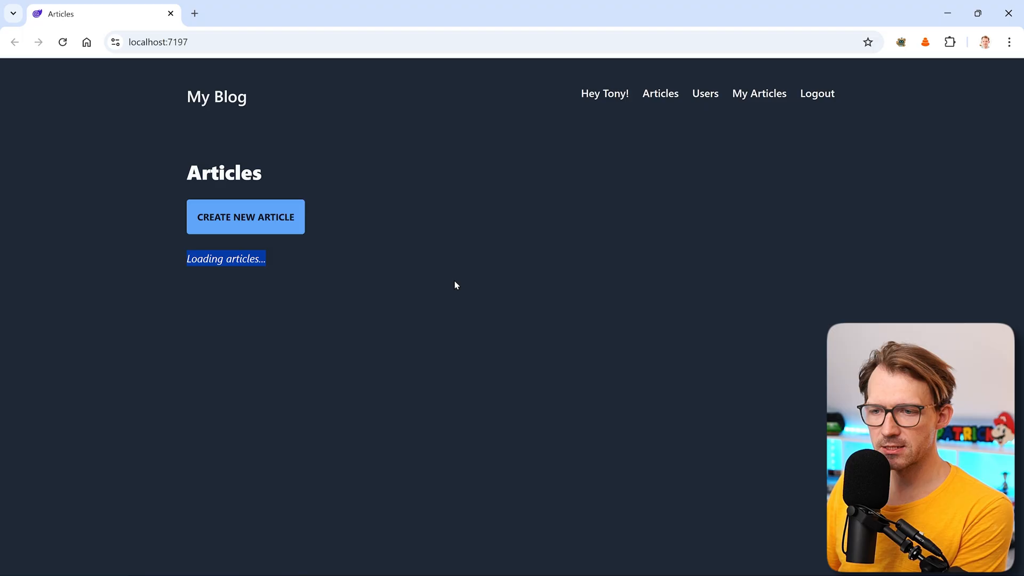
mouse_move(275, 286)
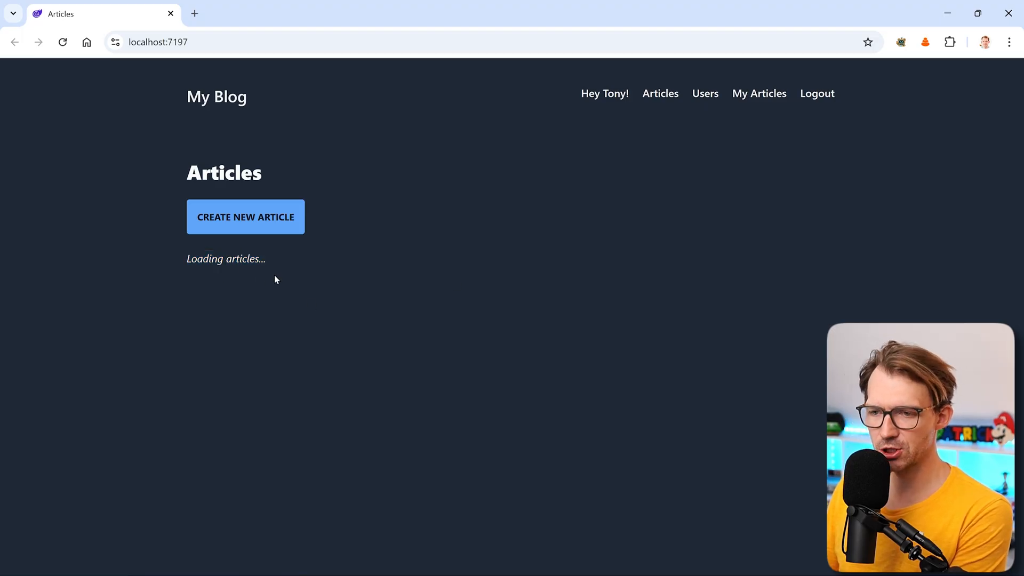
mouse_move(601, 180)
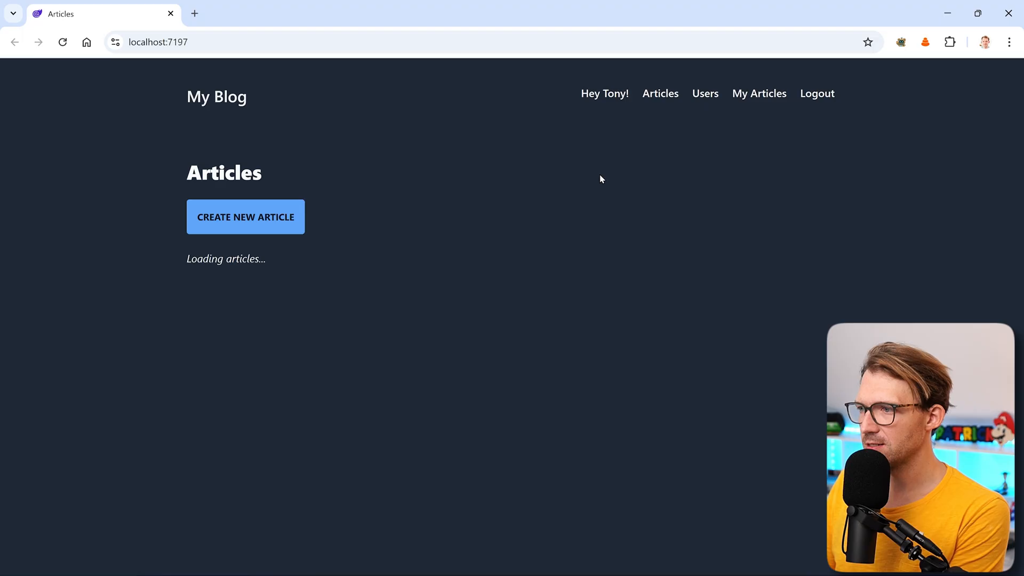
key(F12)
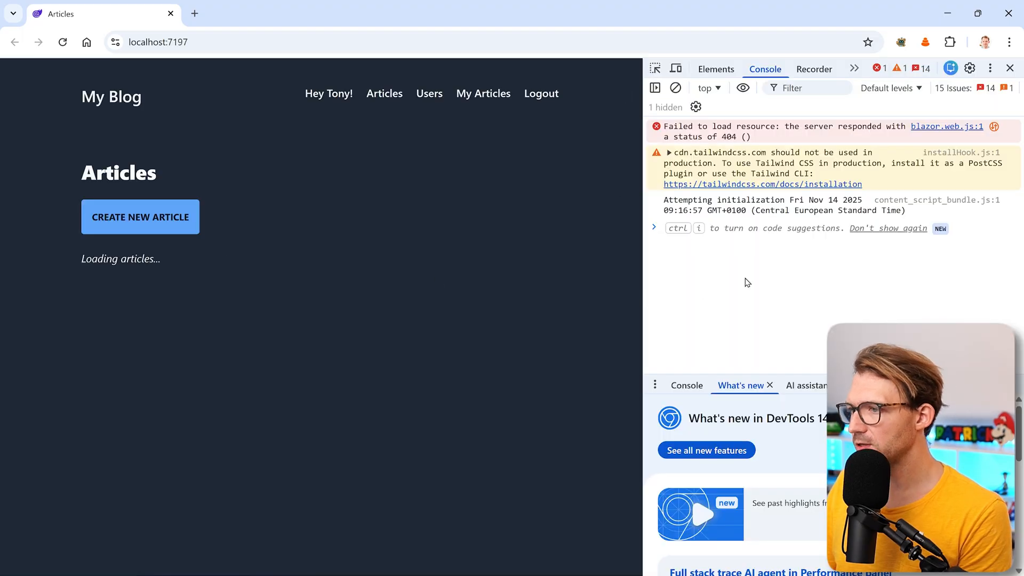
Dismiss the DevTools what's-new drawer so the blazor.web.js 404 error is fully visible
click(770, 385)
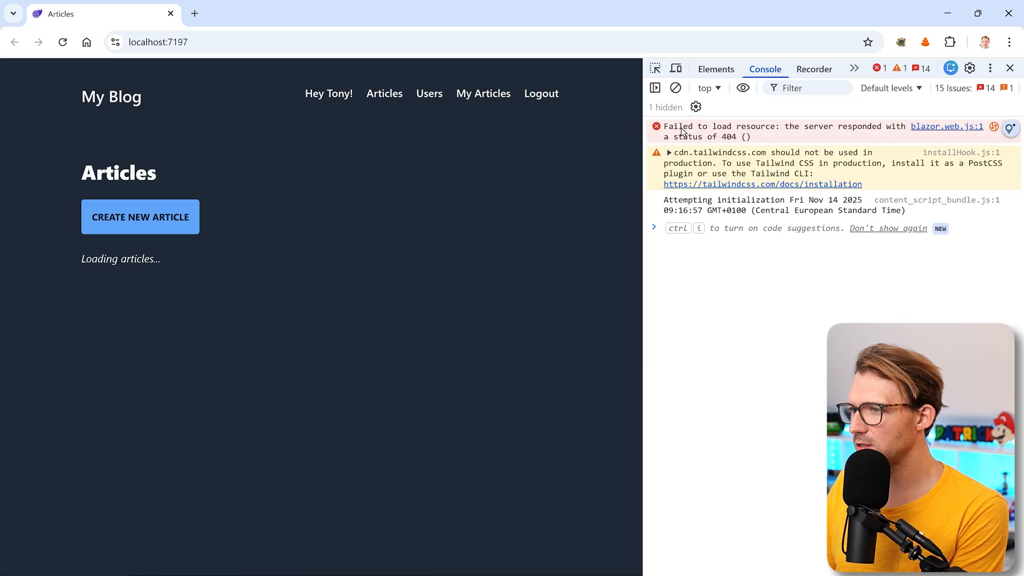
mouse_move(958, 135)
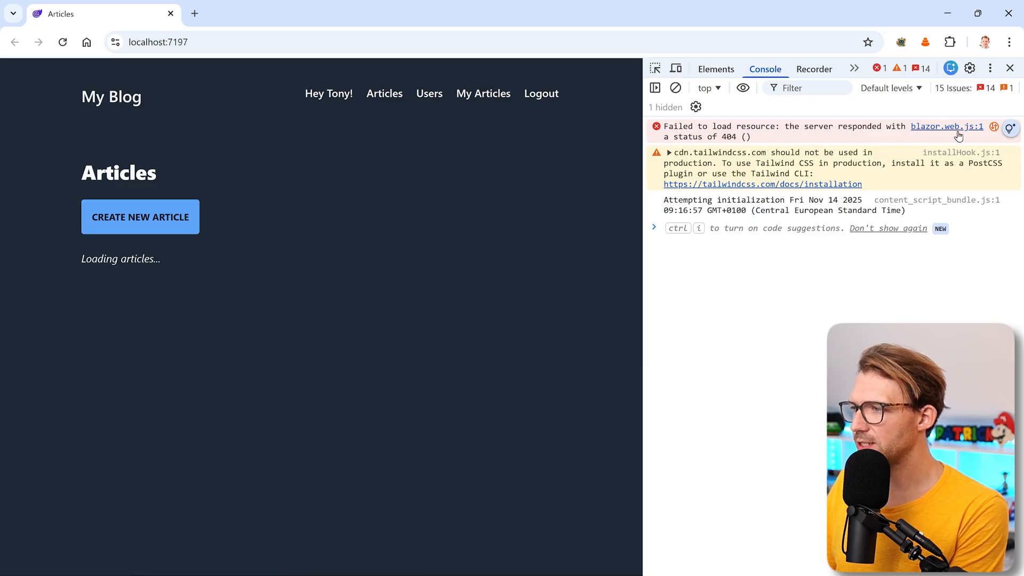
mouse_move(948, 126)
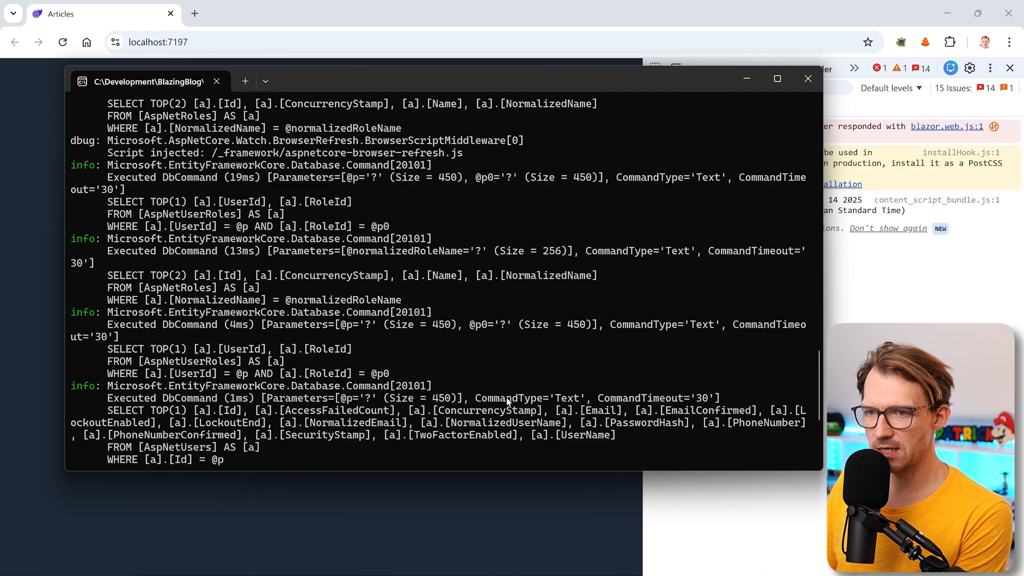
Scroll the dotnet watch log up to the 'Mapped static asset endpoints not found' warning
scroll(up, 3)
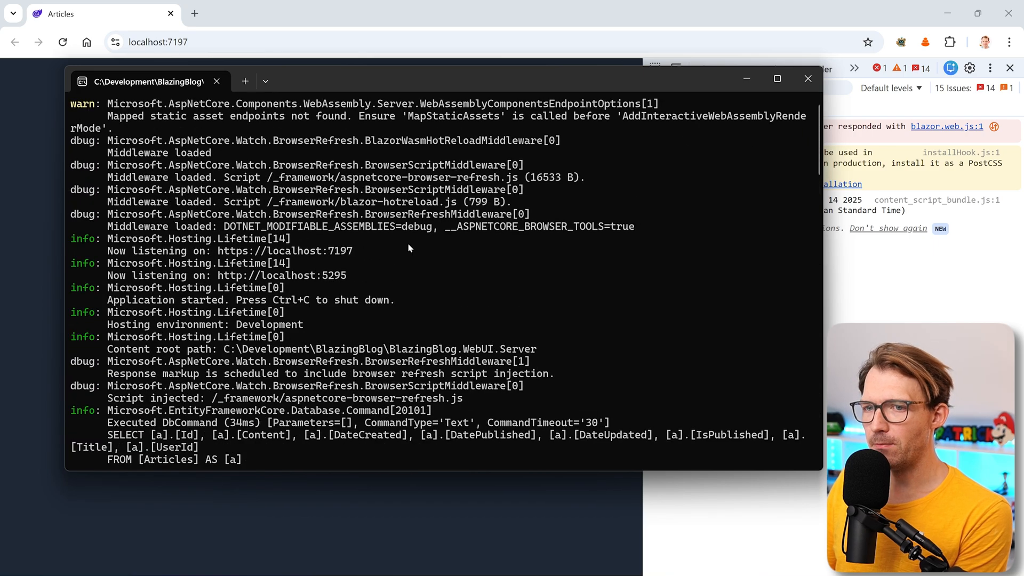
mouse_move(106, 115)
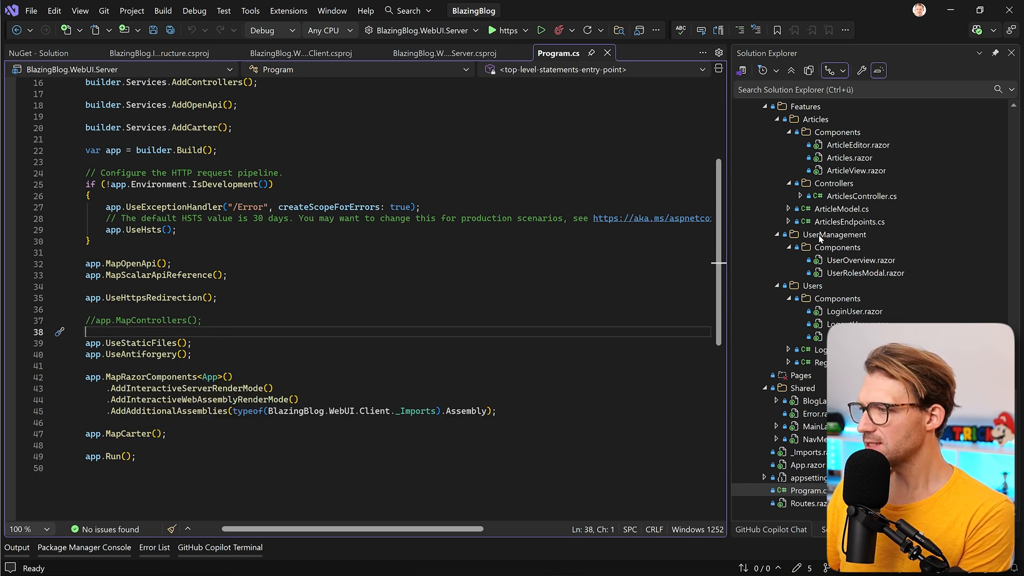
mouse_move(820, 239)
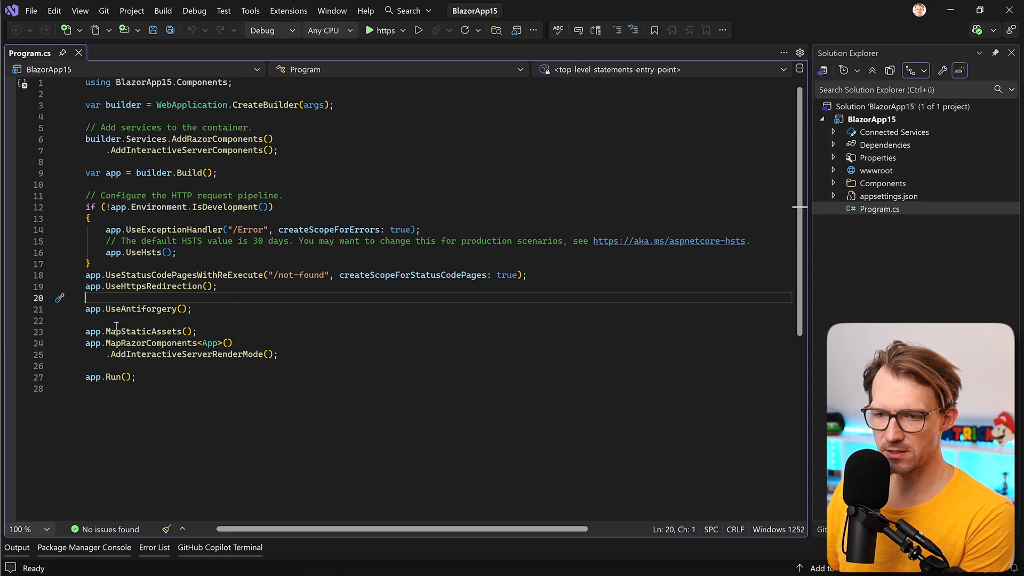
mouse_move(141, 331)
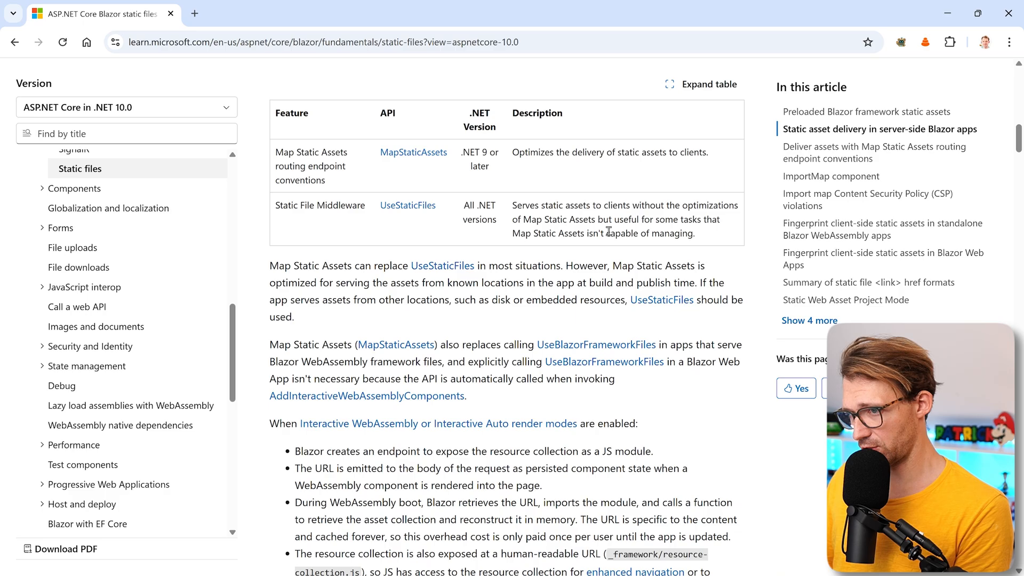
scroll(up, 3)
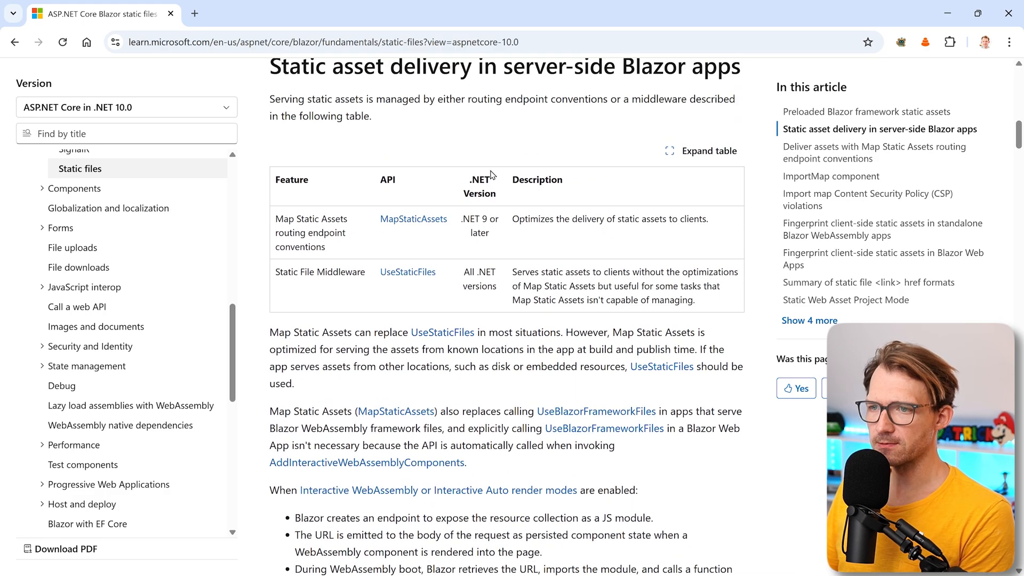
scroll(up, 3)
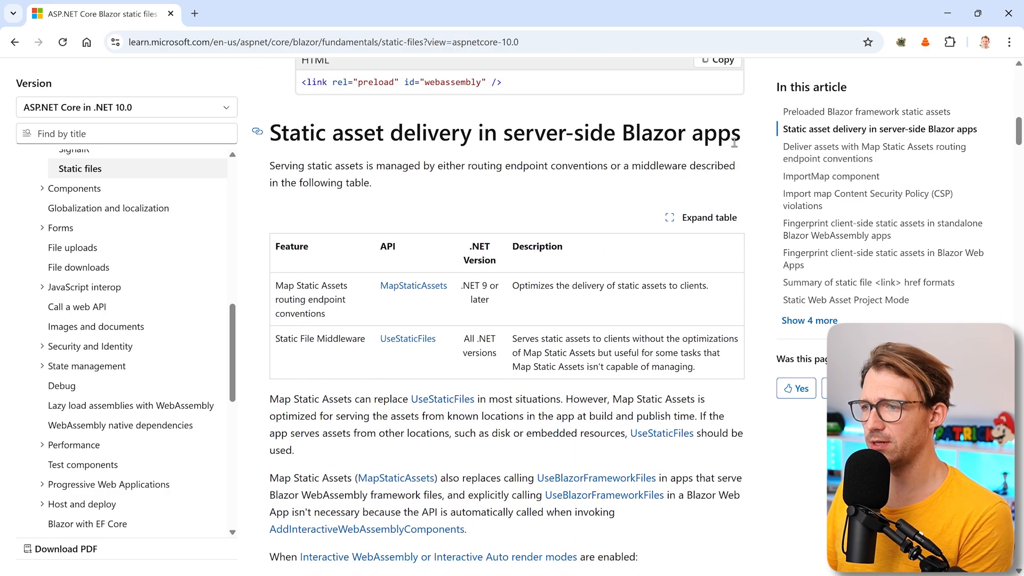
scroll(down, 3)
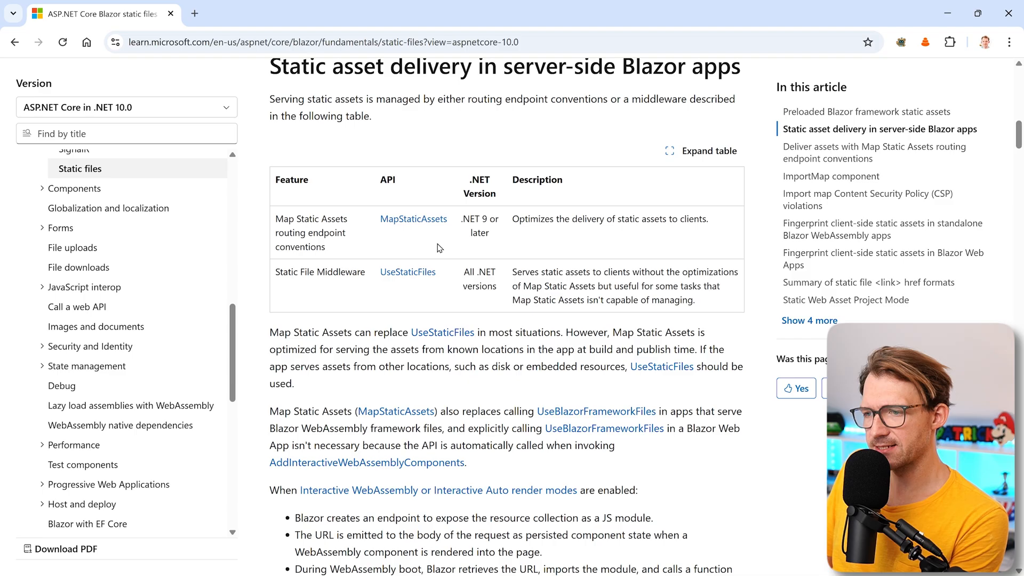
mouse_move(502, 225)
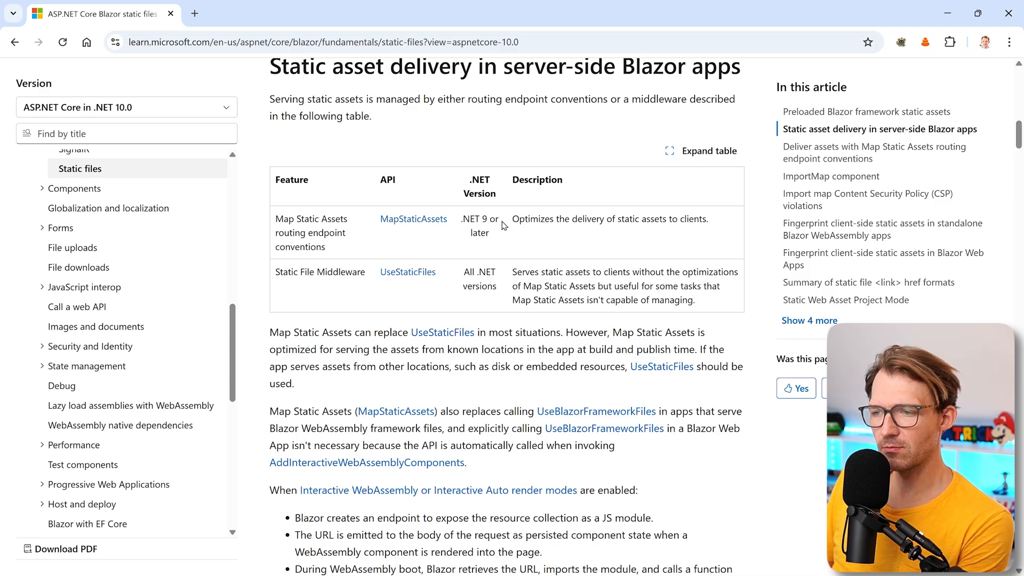
mouse_move(369, 278)
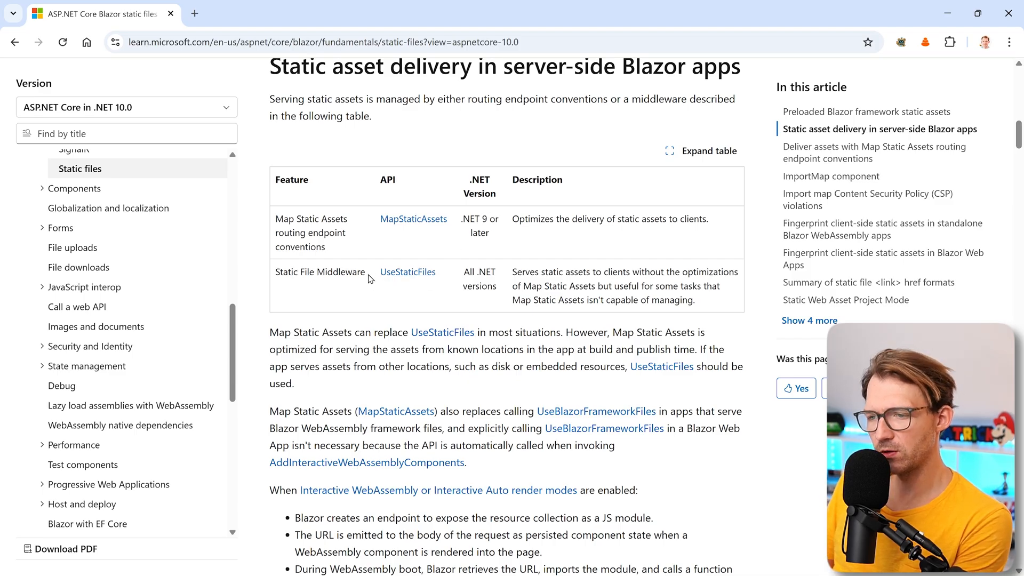
mouse_move(490, 312)
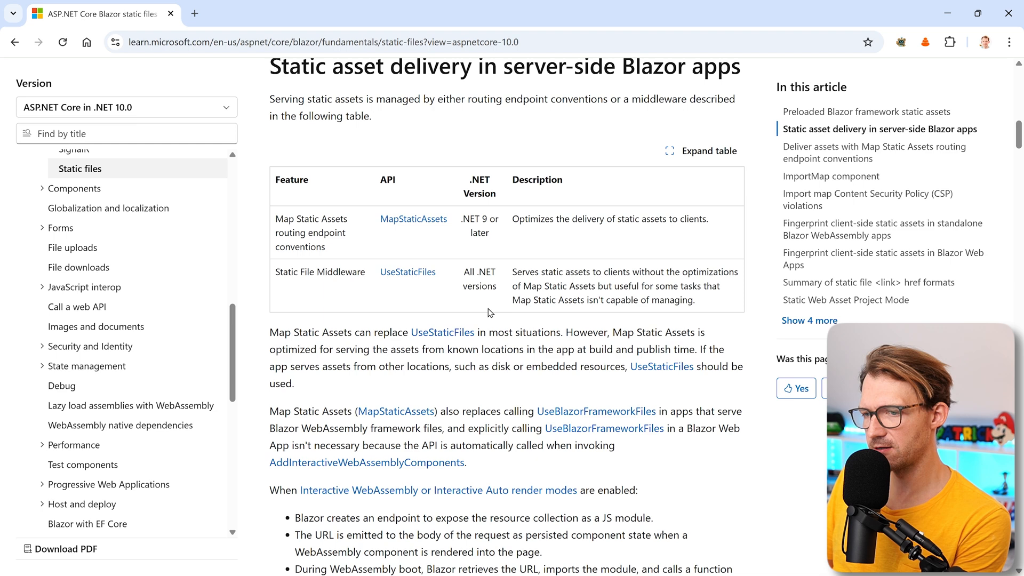
mouse_move(585, 268)
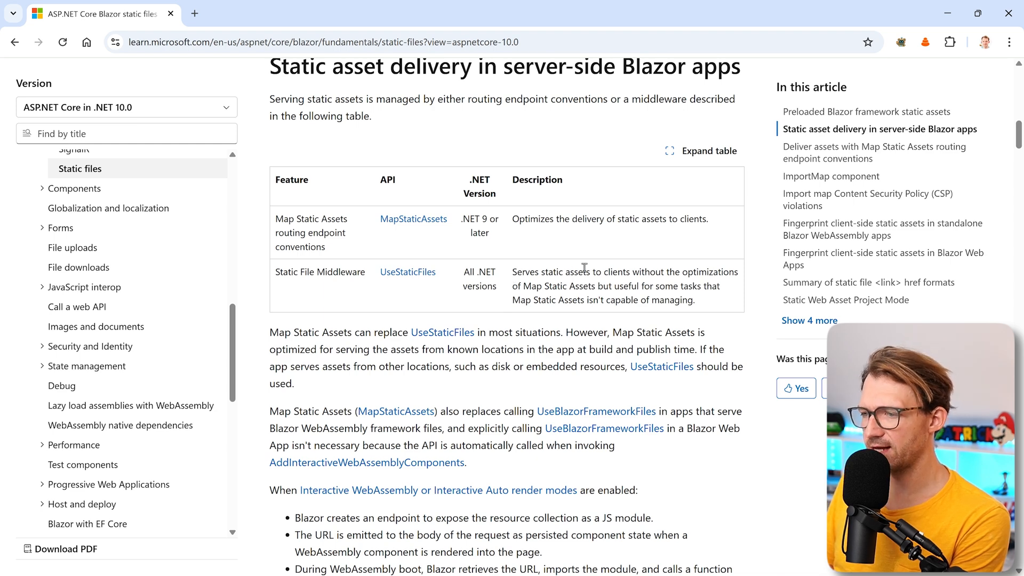
mouse_move(548, 289)
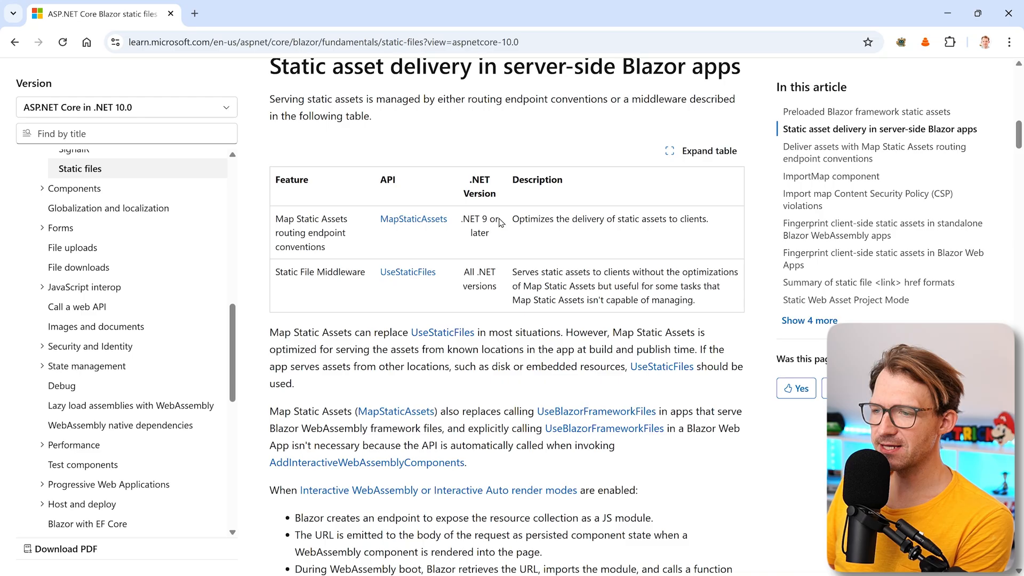
double_click(610, 219)
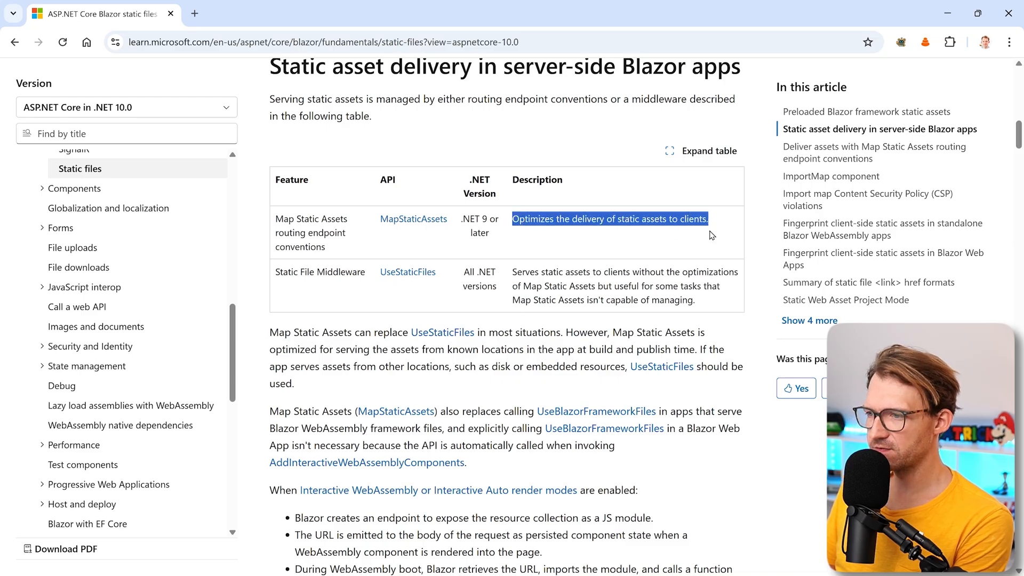
click(647, 235)
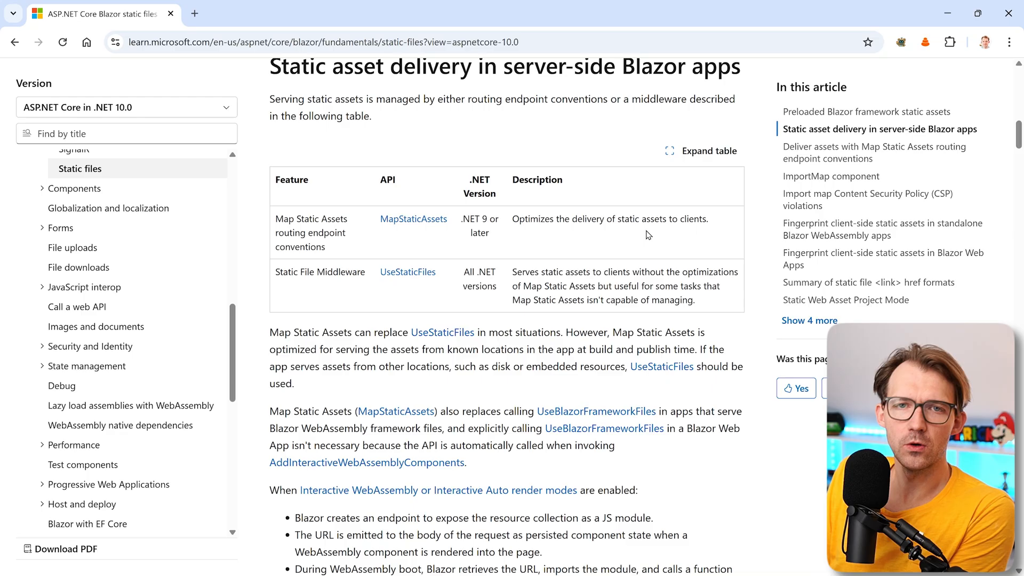
mouse_move(653, 234)
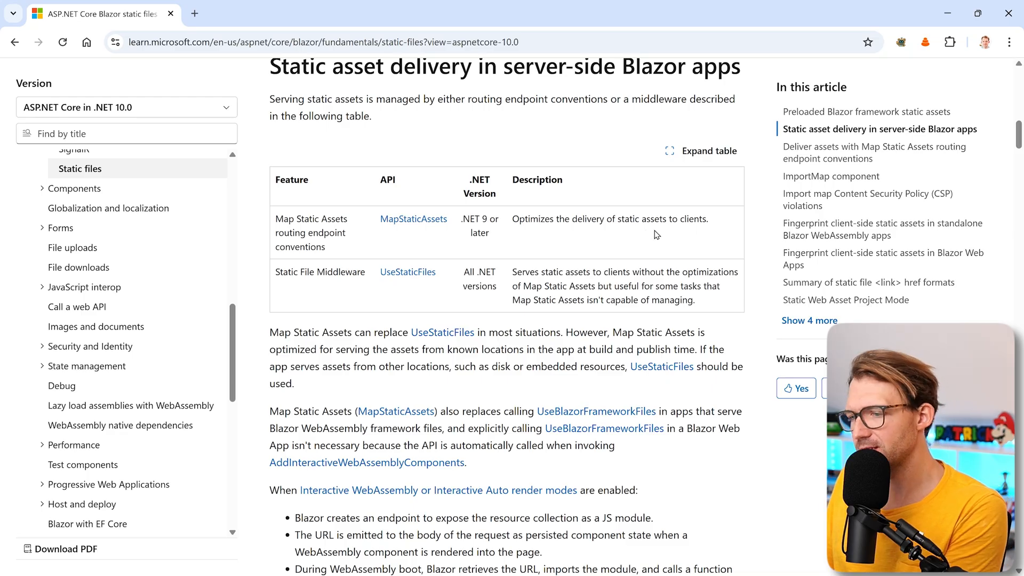
double_click(281, 333)
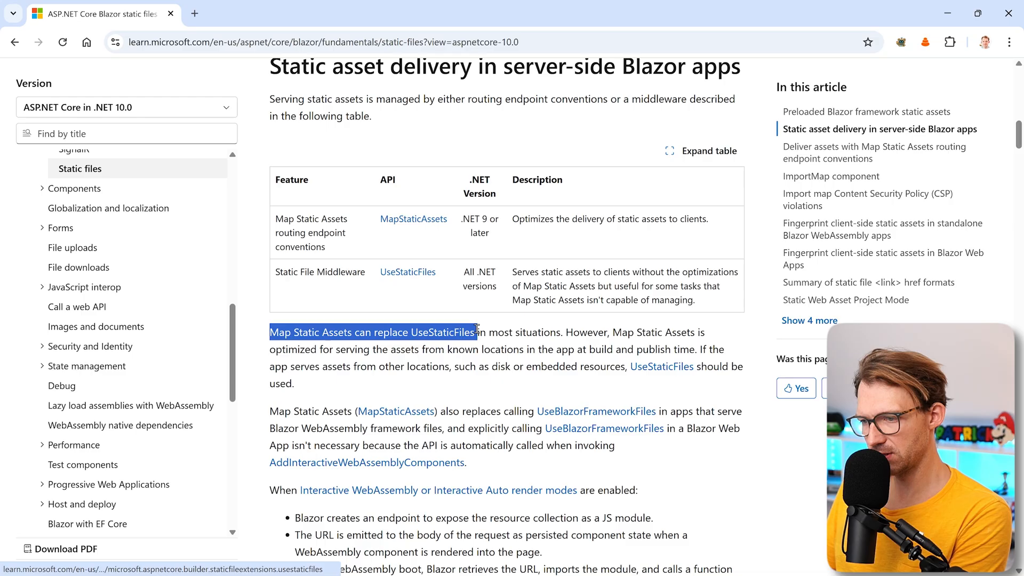
click(567, 327)
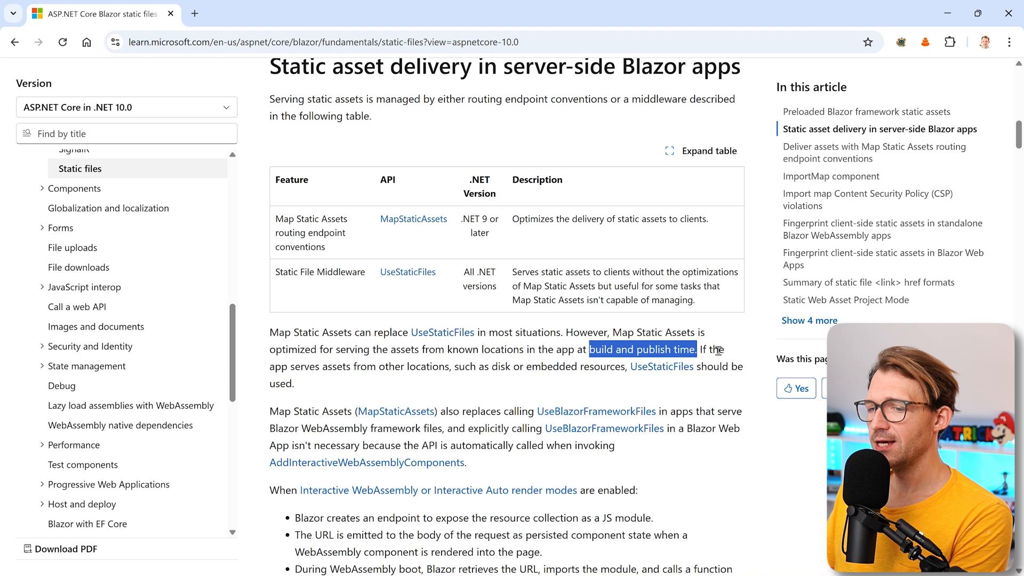
click(308, 366)
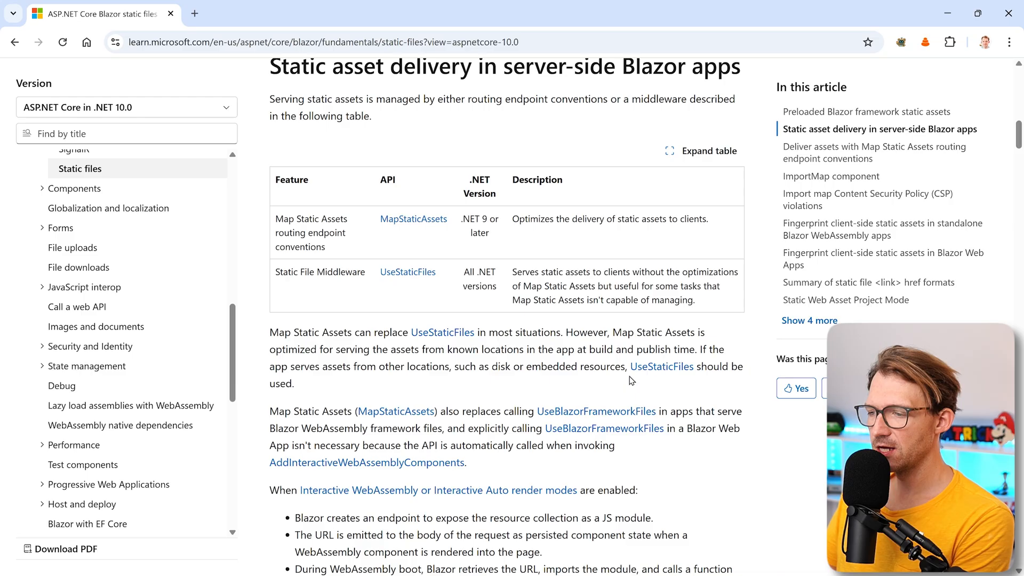
mouse_move(400, 385)
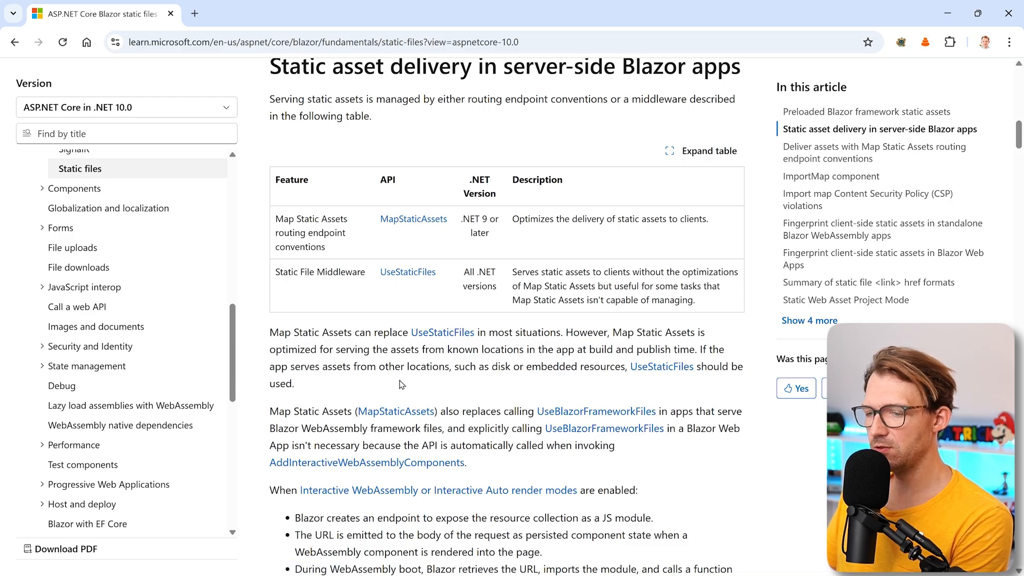
mouse_move(363, 371)
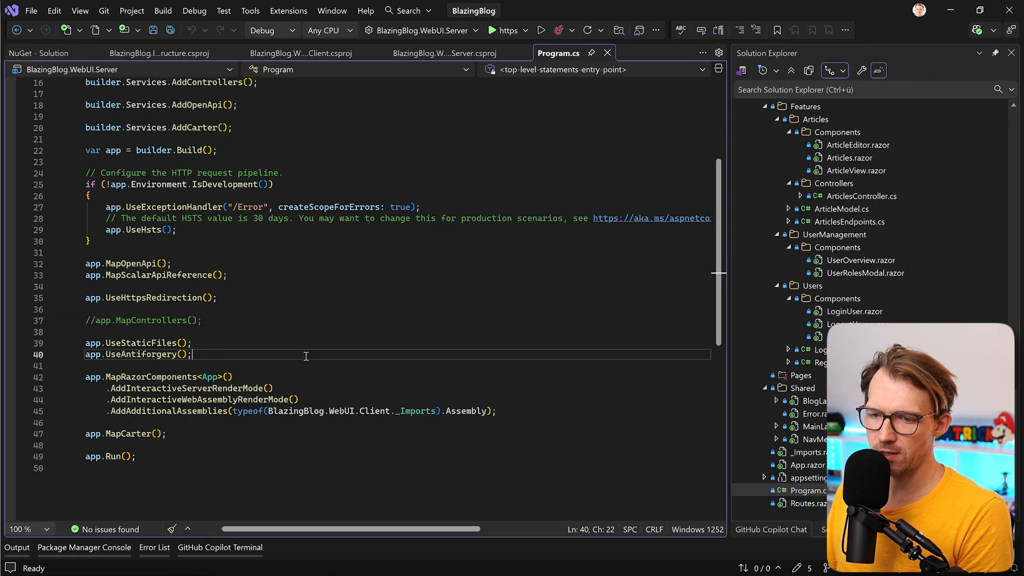
Comment out app.UseStaticFiles(), add app.MapStaticAssets() after UseAntiforgery, and save
key(Ctrl+k)
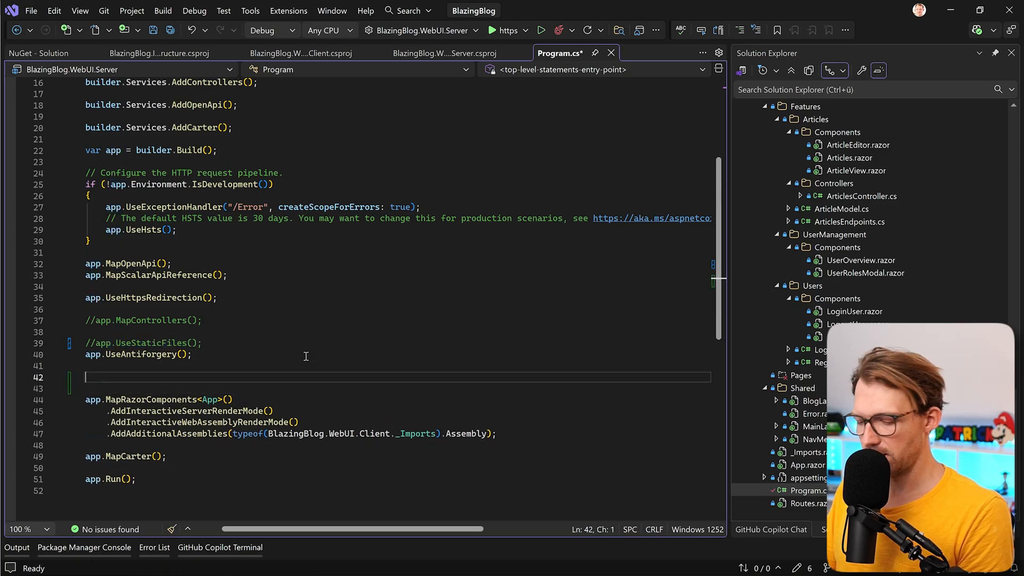
text(app.maps)
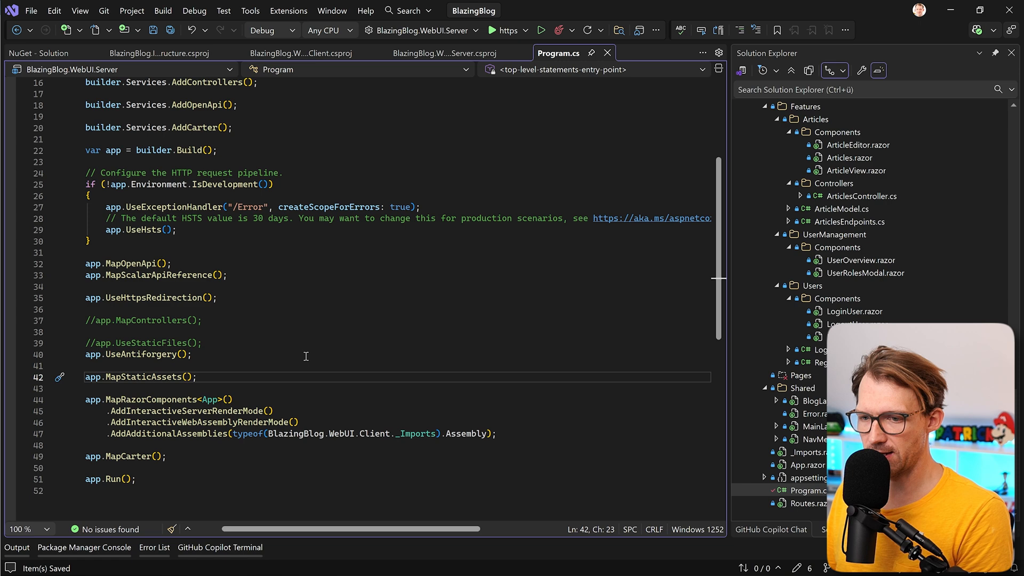
mouse_move(124, 377)
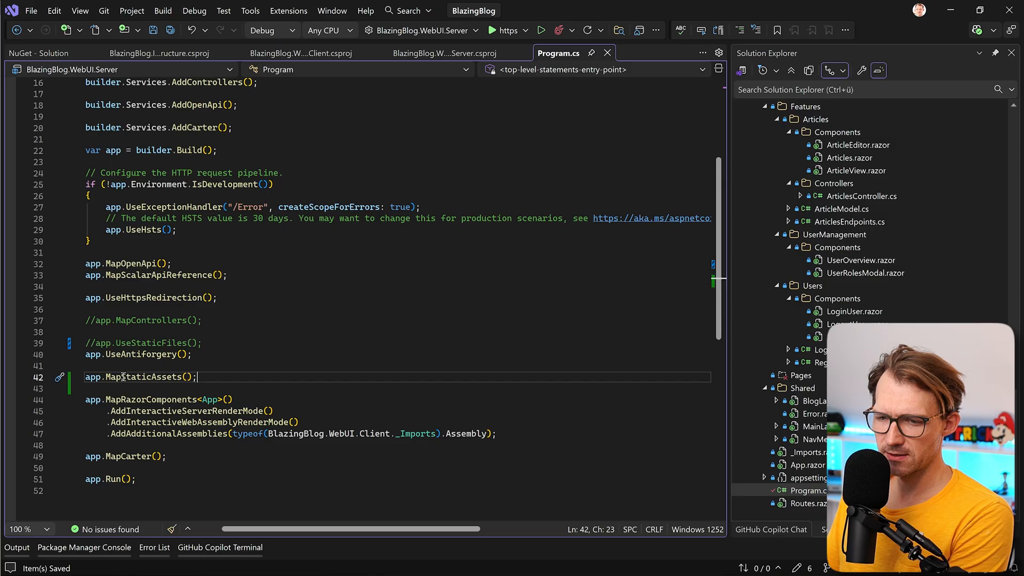
click(572, 30)
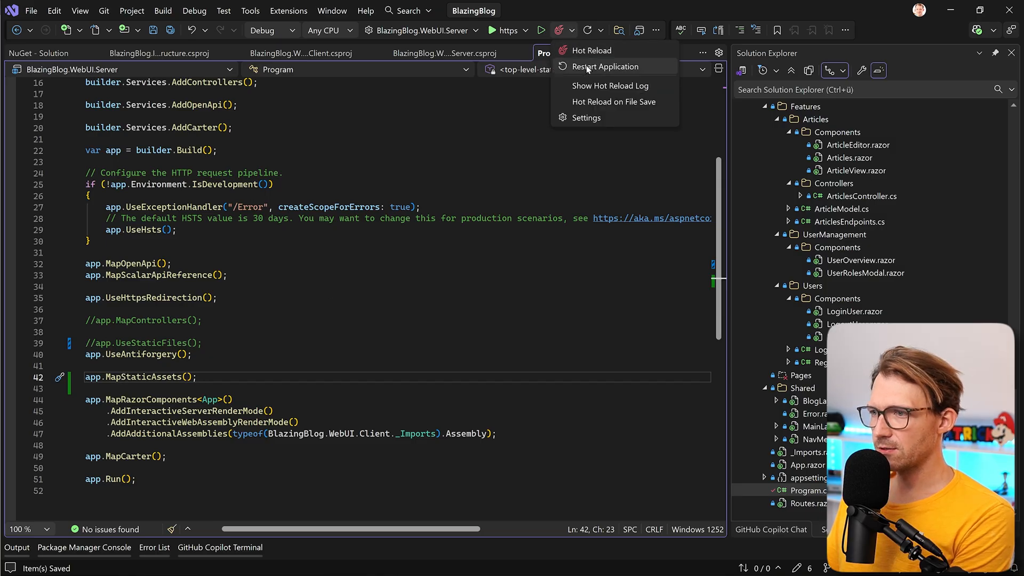
Restart the app, then confirm the Test article opens and return to the Articles list
click(605, 67)
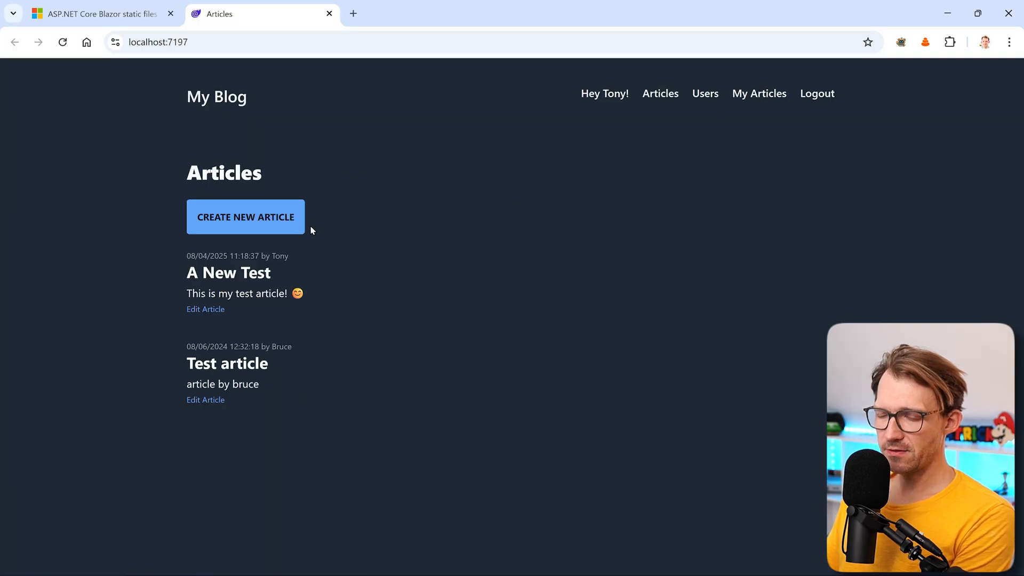
click(228, 272)
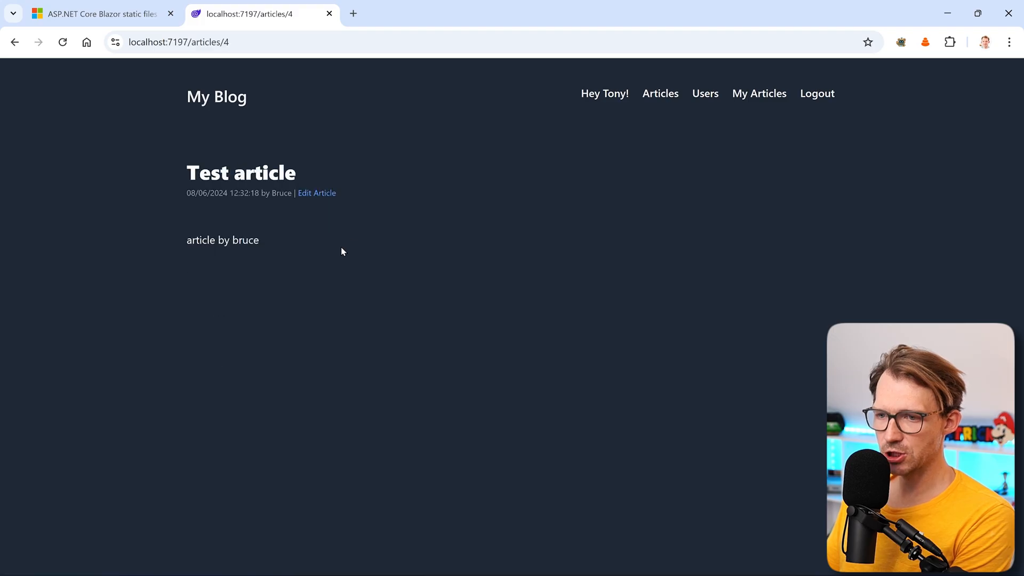
click(661, 94)
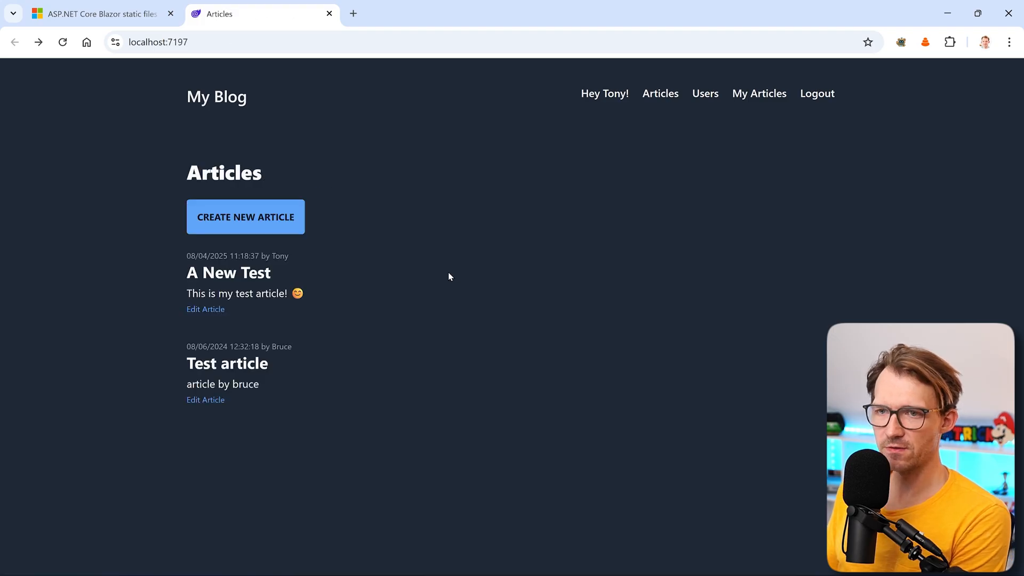